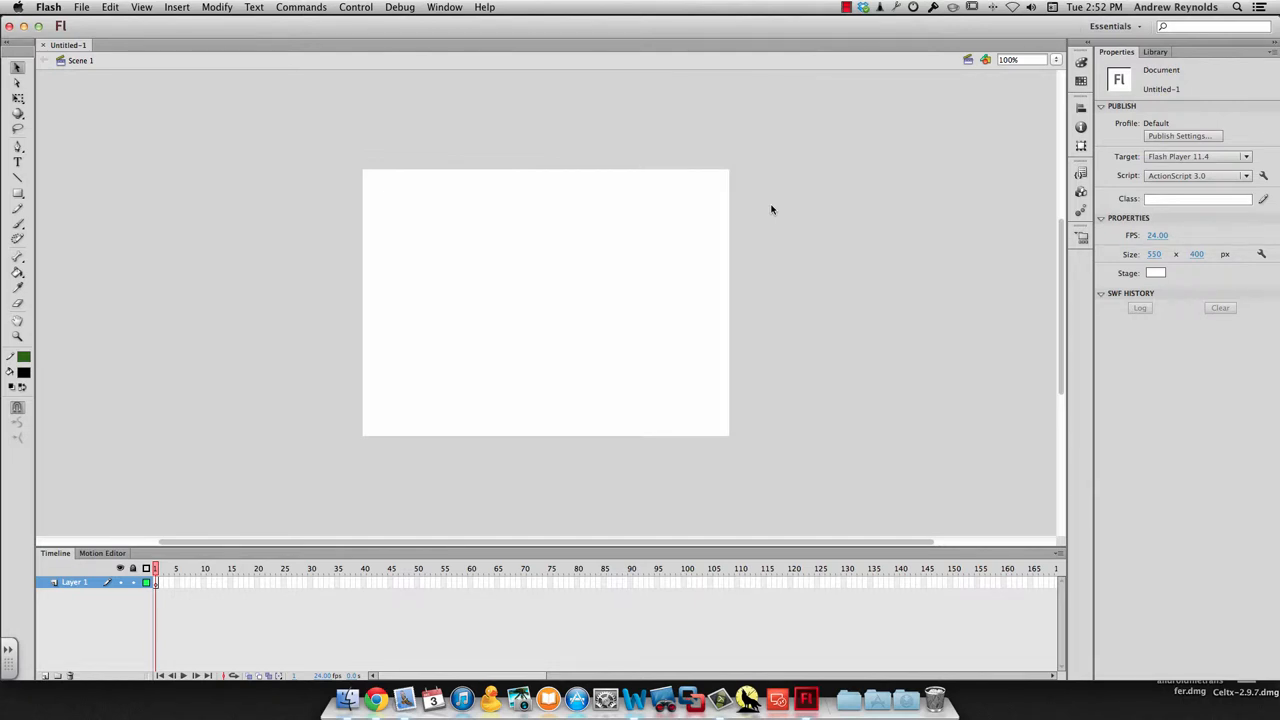
pyautogui.moveTo(136, 158)
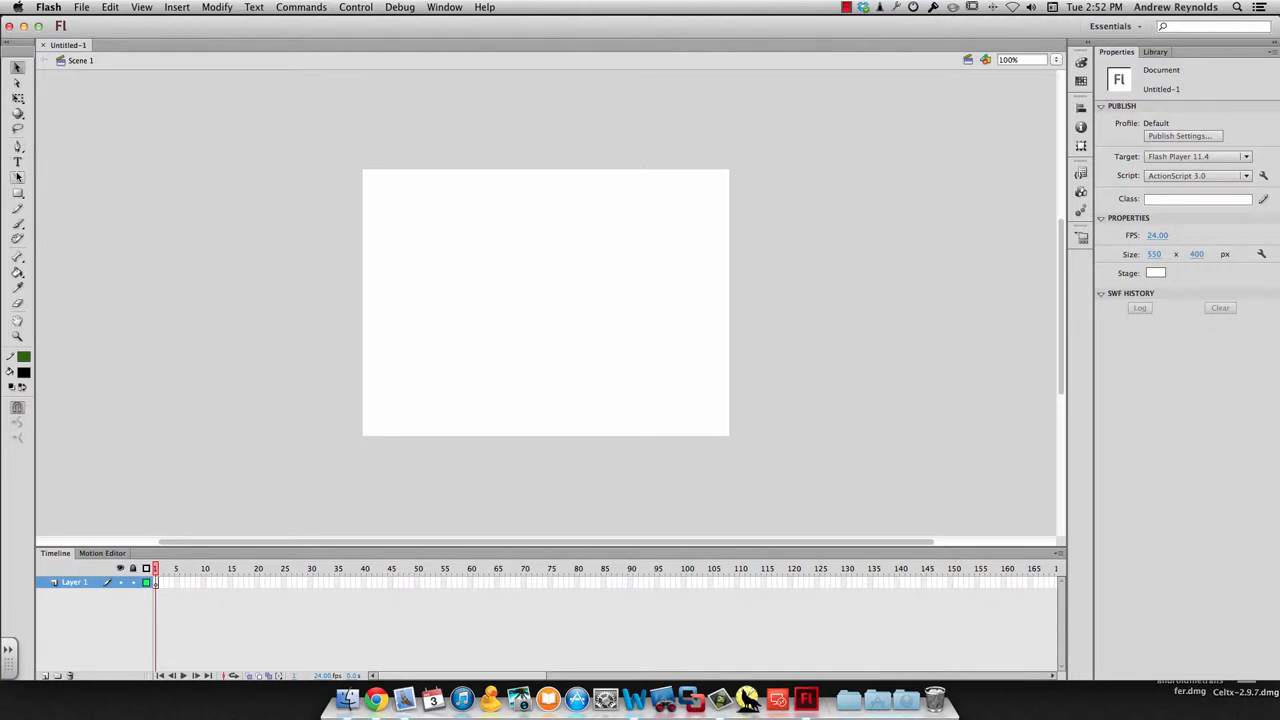
# Choose the PolyStar tool and set its shape style to star for drawing a five-pointed star
pyautogui.click(16, 192)
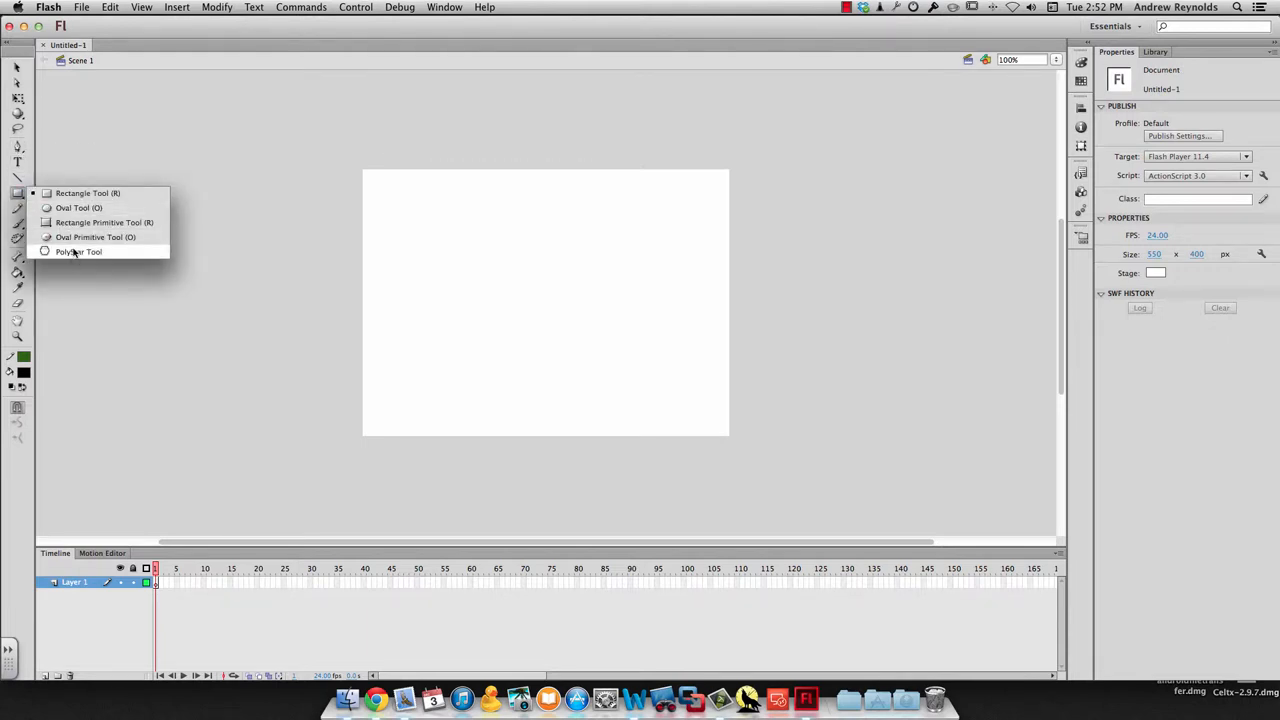
pyautogui.click(78, 252)
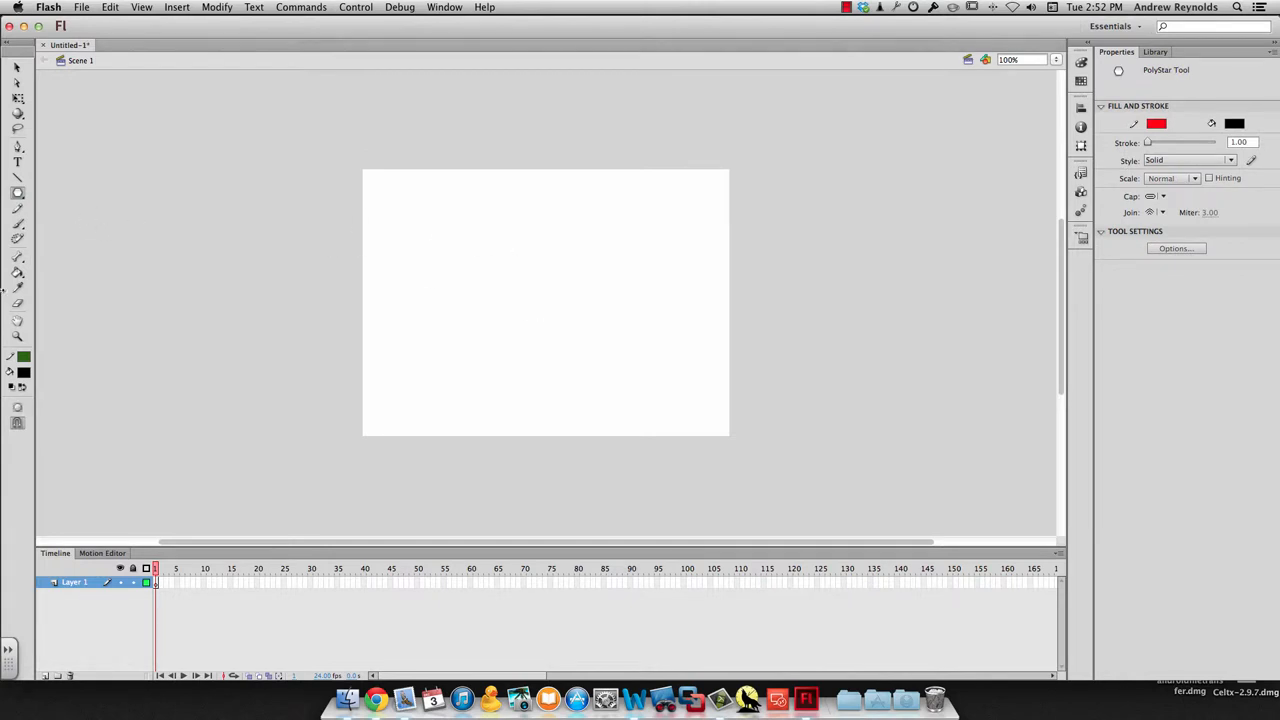
pyautogui.click(1176, 248)
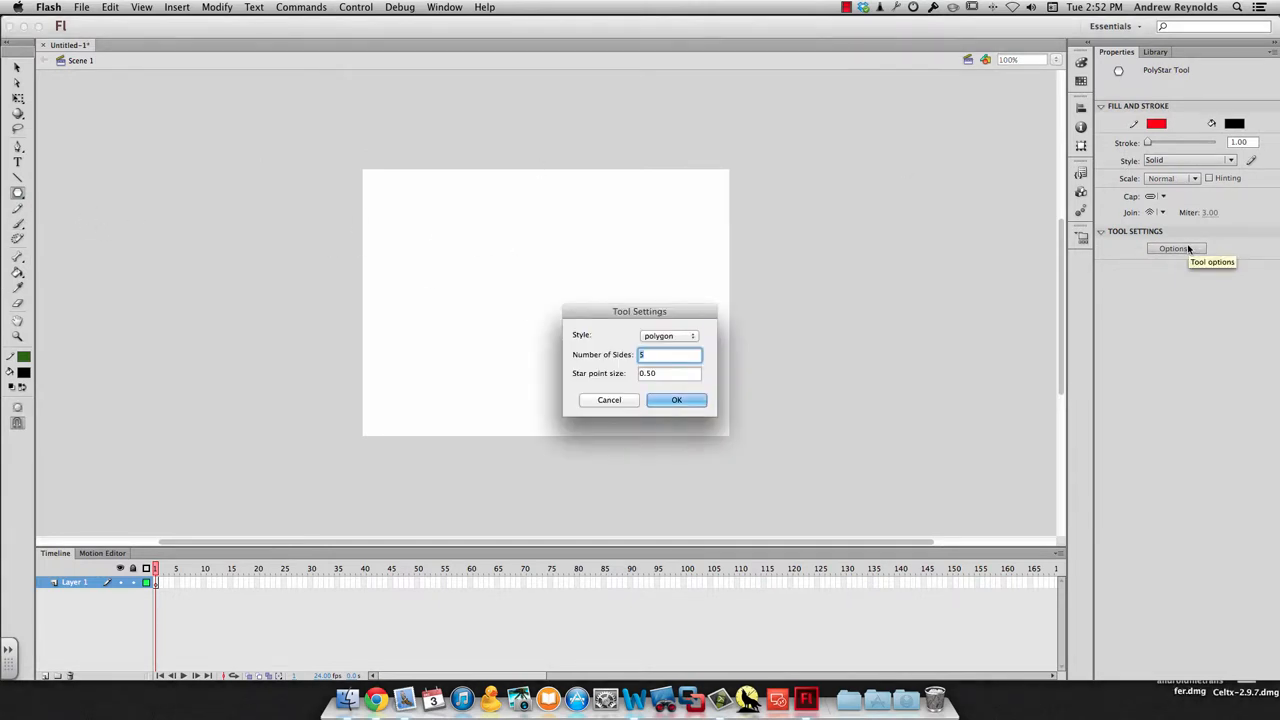
pyautogui.click(668, 336)
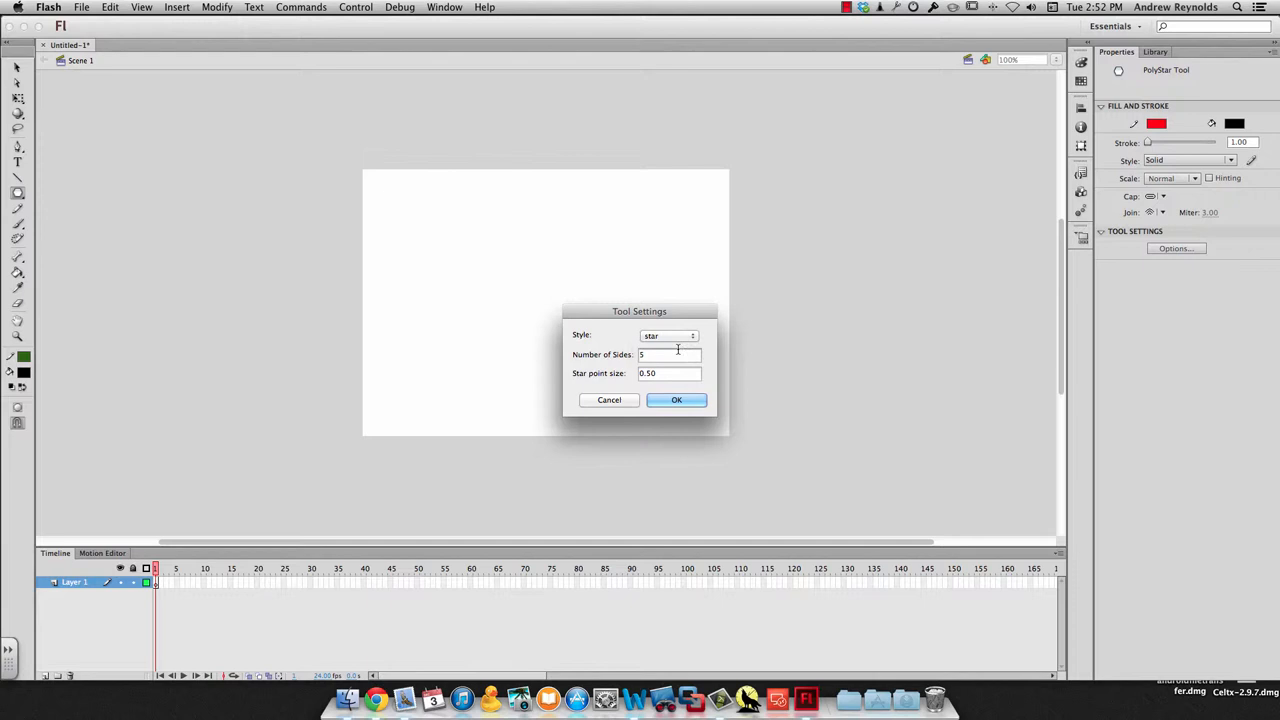
pyautogui.click(676, 400)
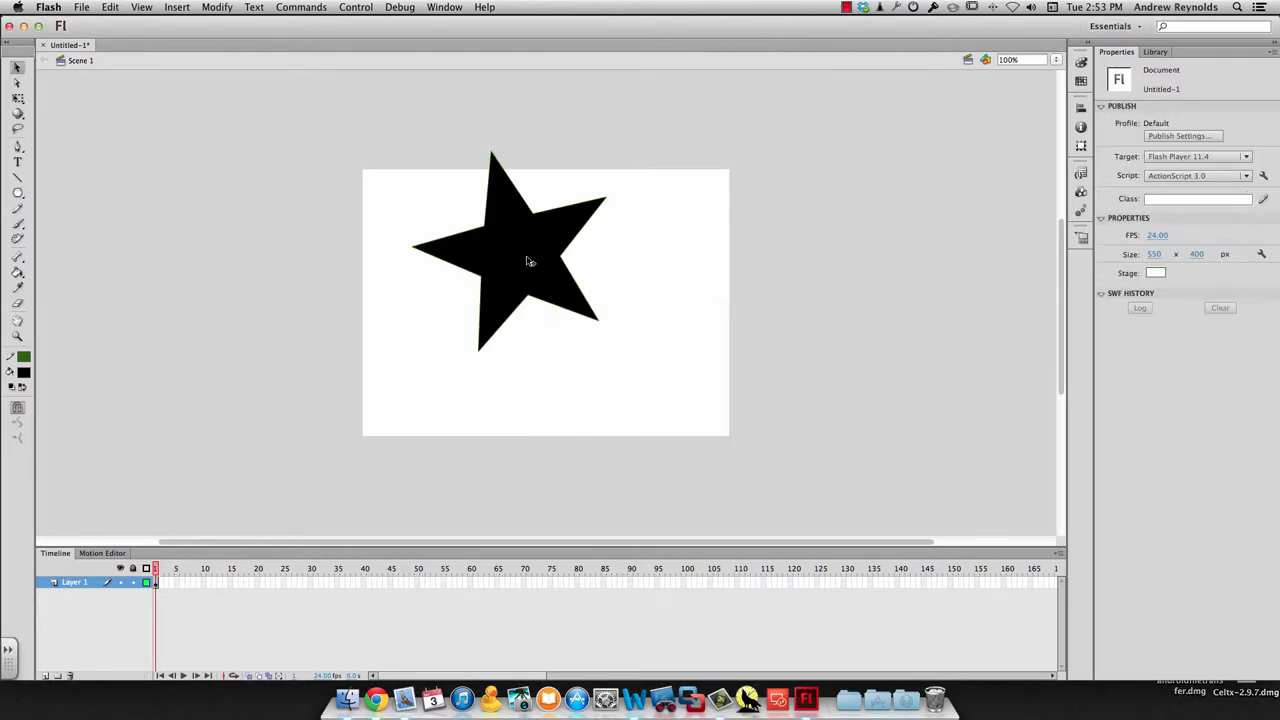
# Give the black star a red stroke colour and reposition it lower right on the stage
pyautogui.click(530, 260)
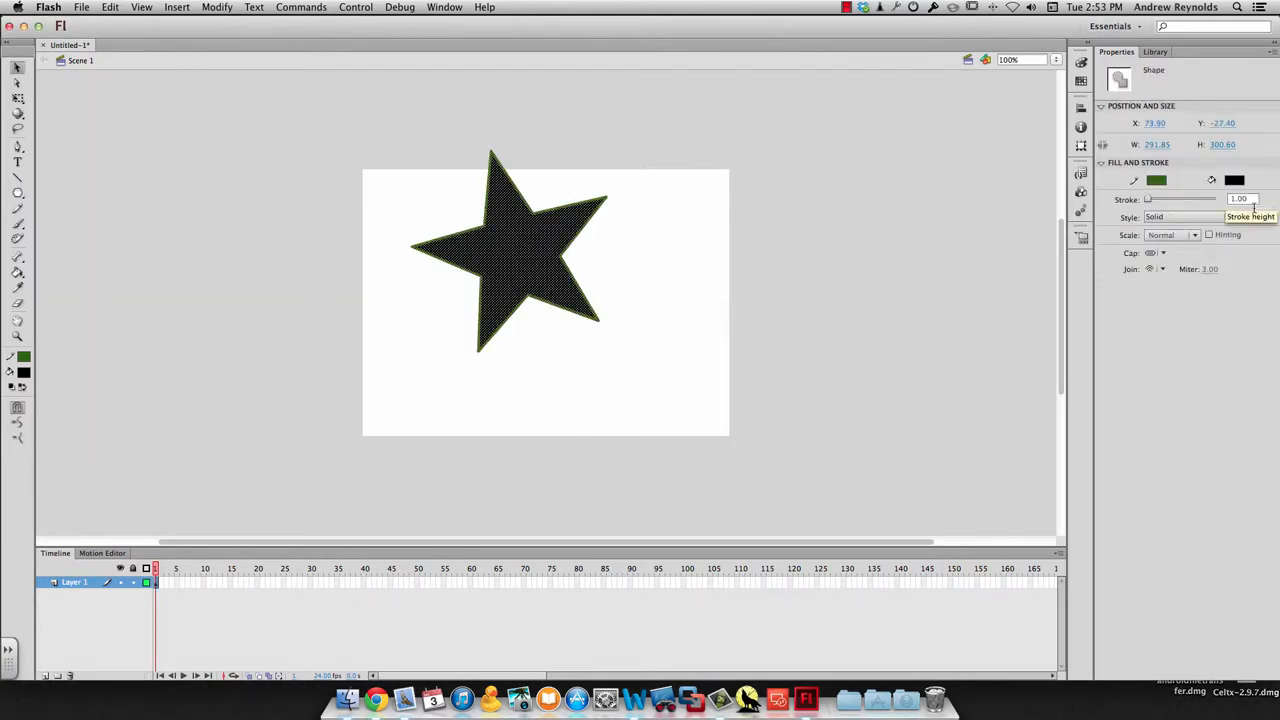
pyautogui.moveTo(1156, 180)
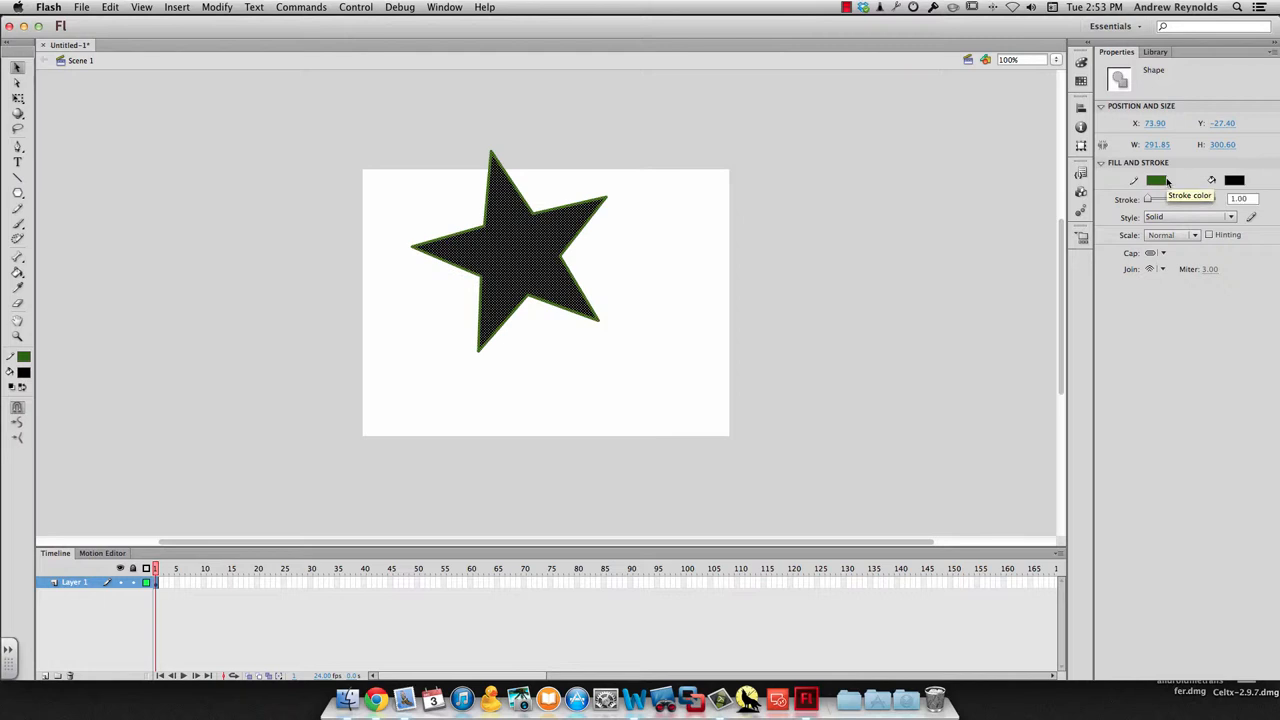
pyautogui.click(1156, 180)
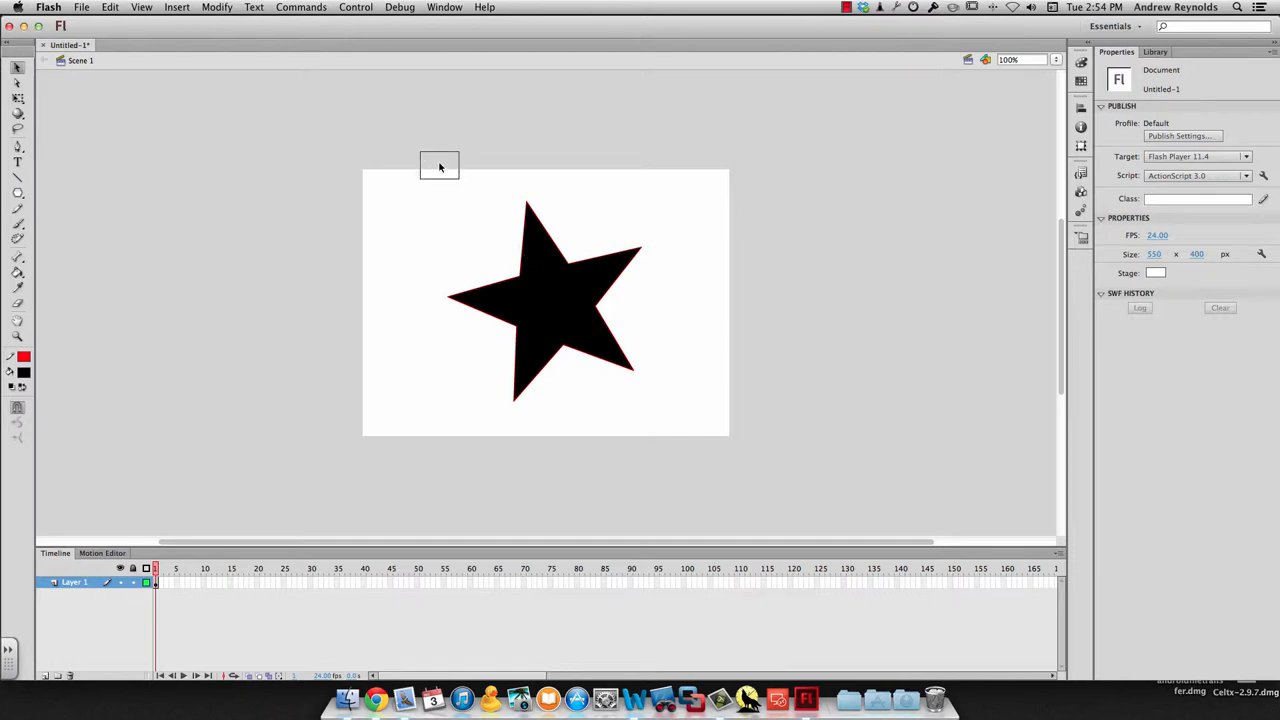
pyautogui.click(564, 320)
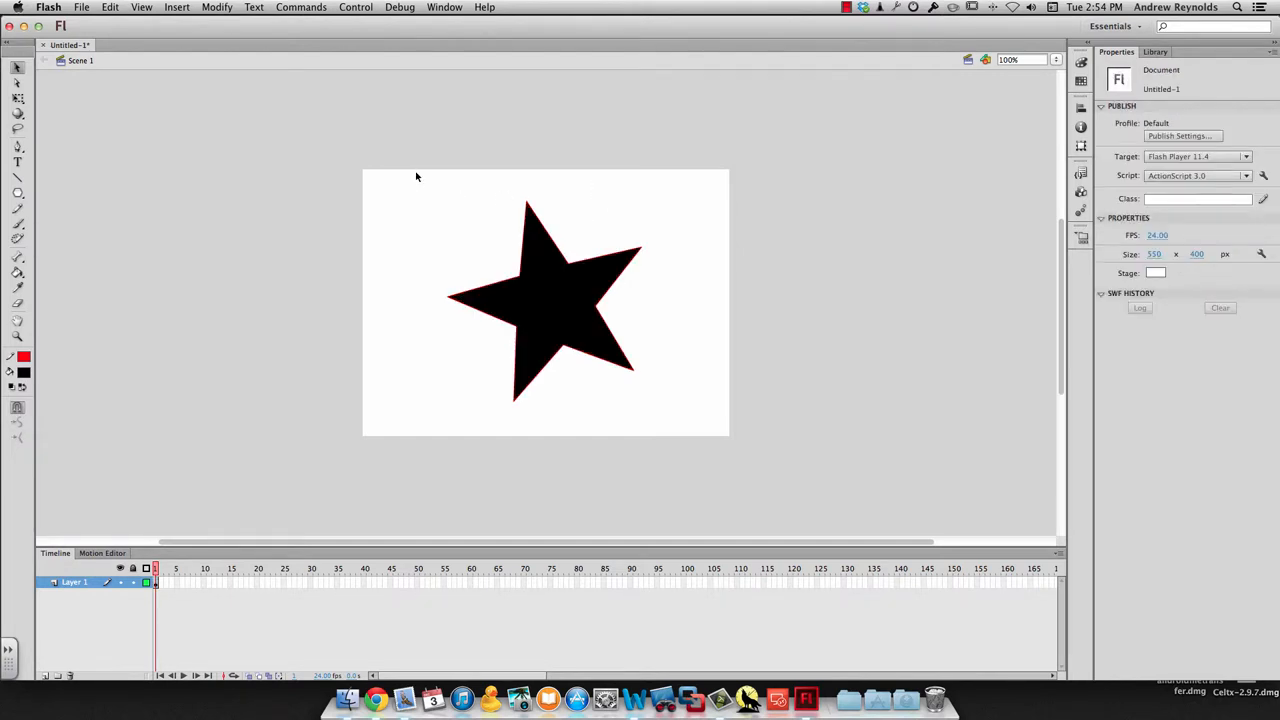
pyautogui.click(560, 308)
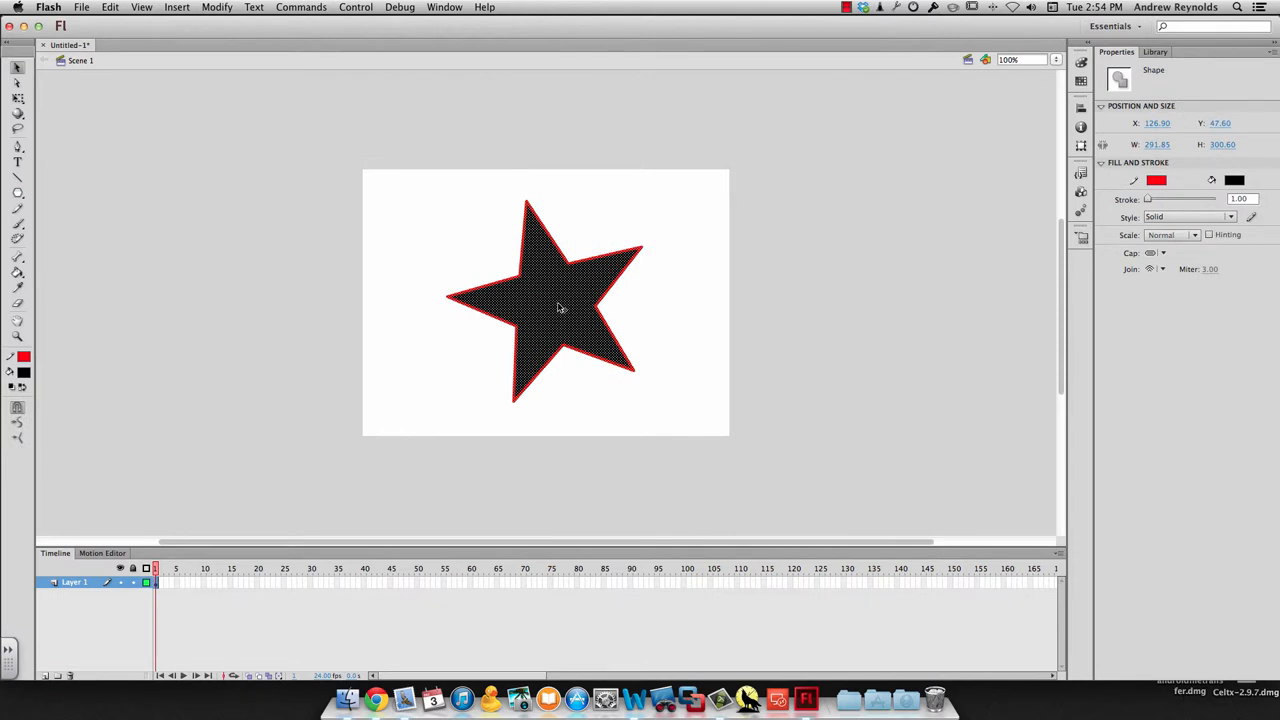
# Convert the star into a Graphic symbol named 'Star'
pyautogui.rightClick(560, 308)
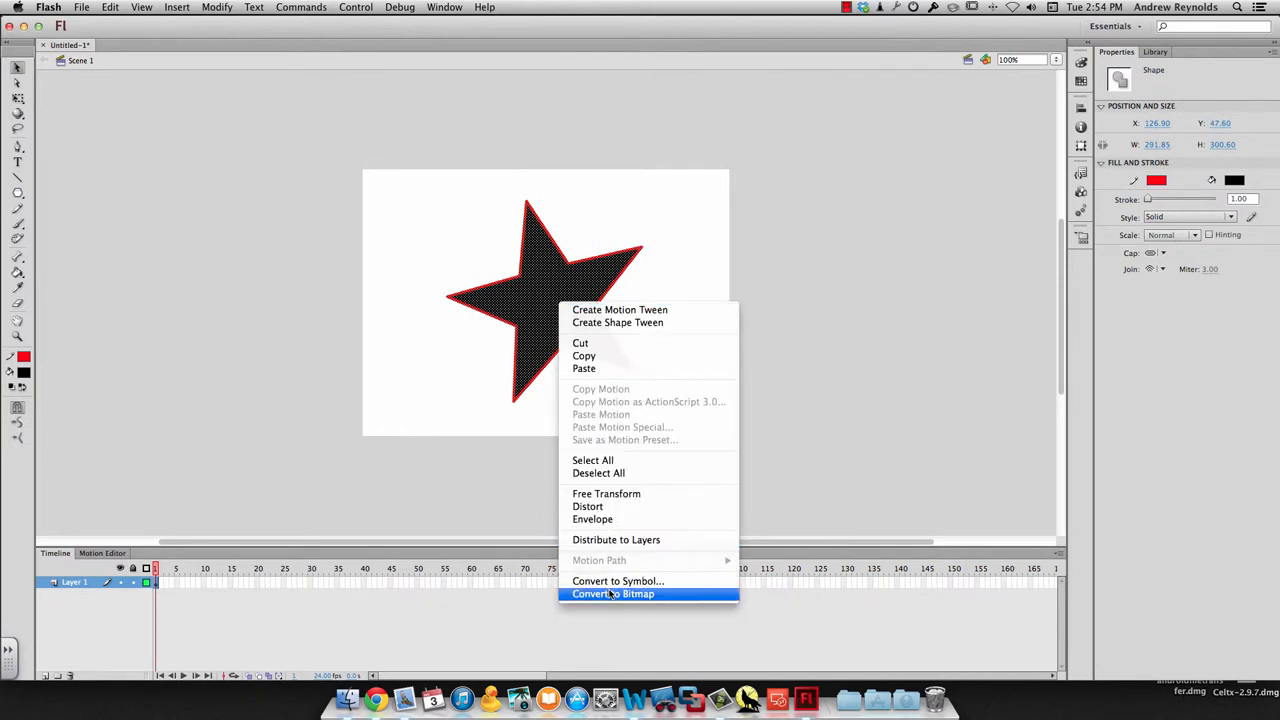
pyautogui.moveTo(616, 580)
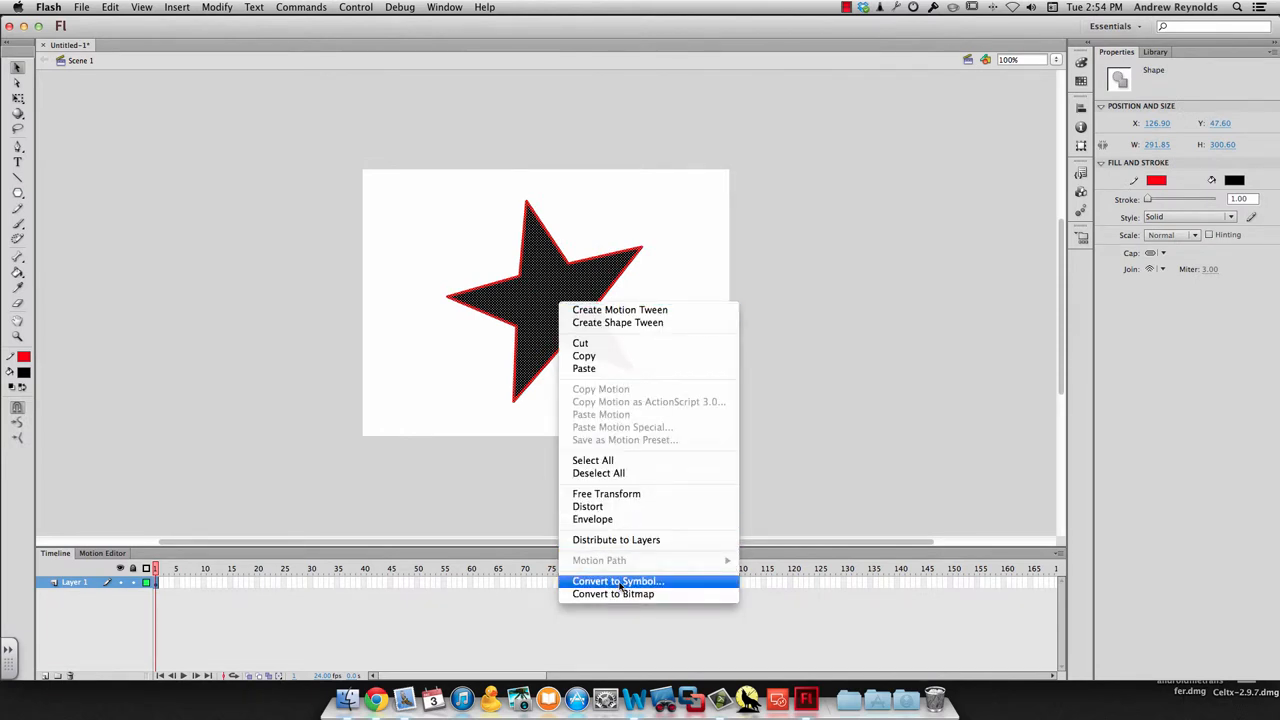
pyautogui.click(616, 580)
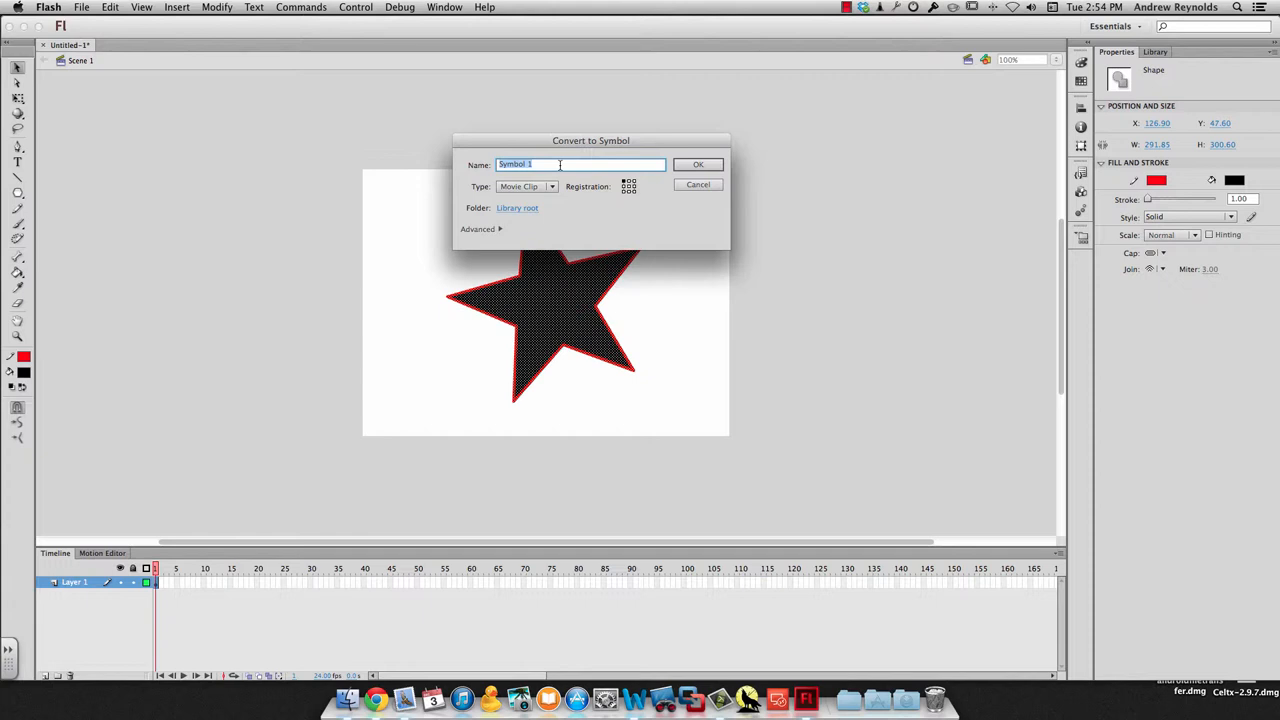
pyautogui.write('Star')
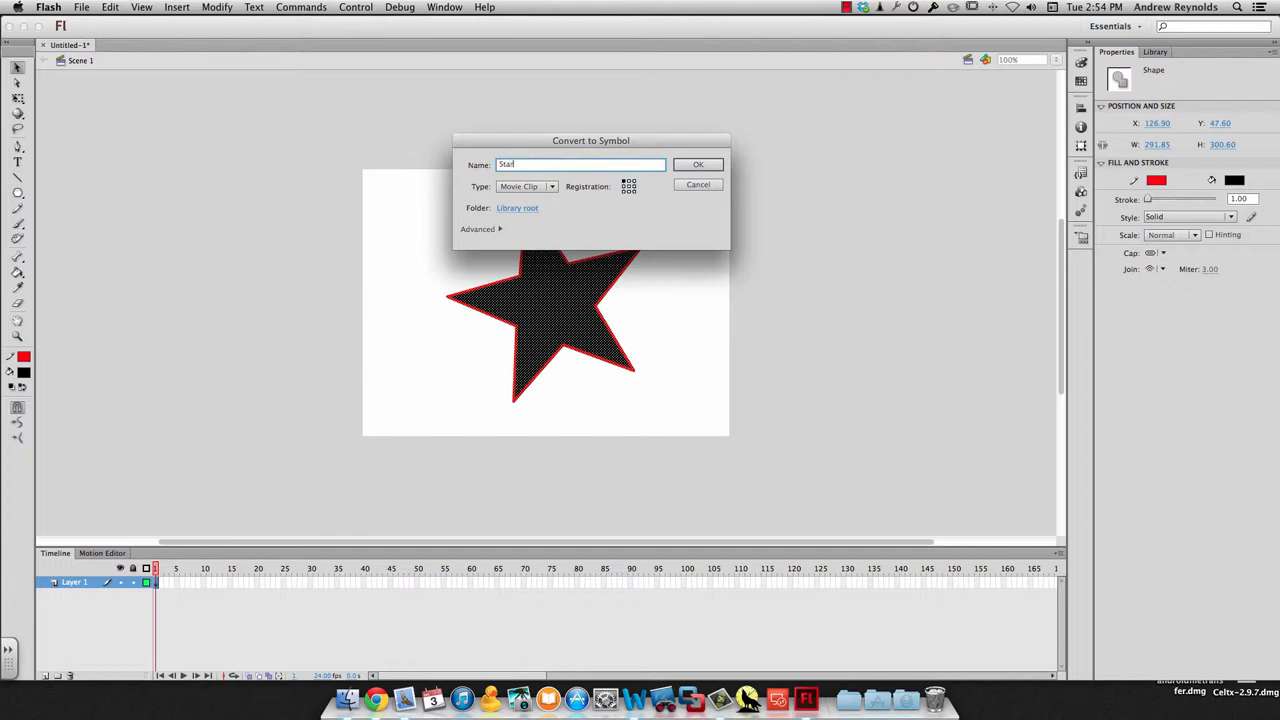
pyautogui.click(552, 186)
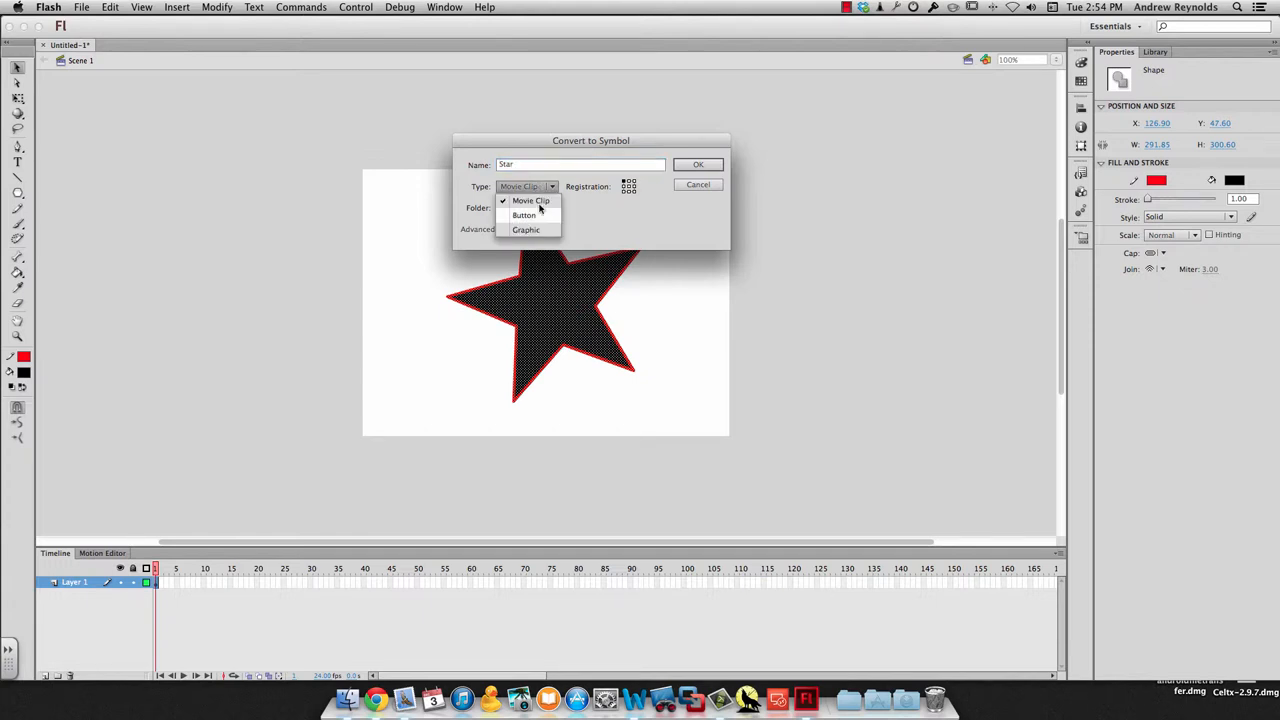
pyautogui.moveTo(544, 228)
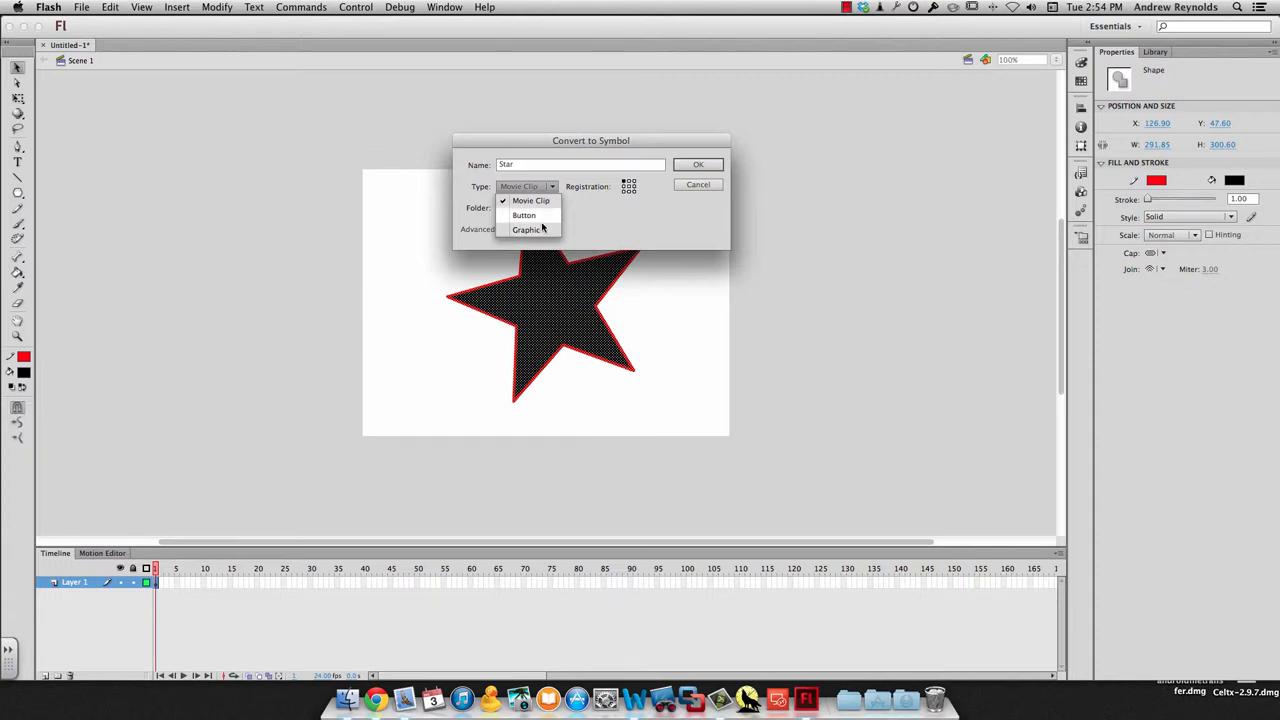
pyautogui.moveTo(524, 230)
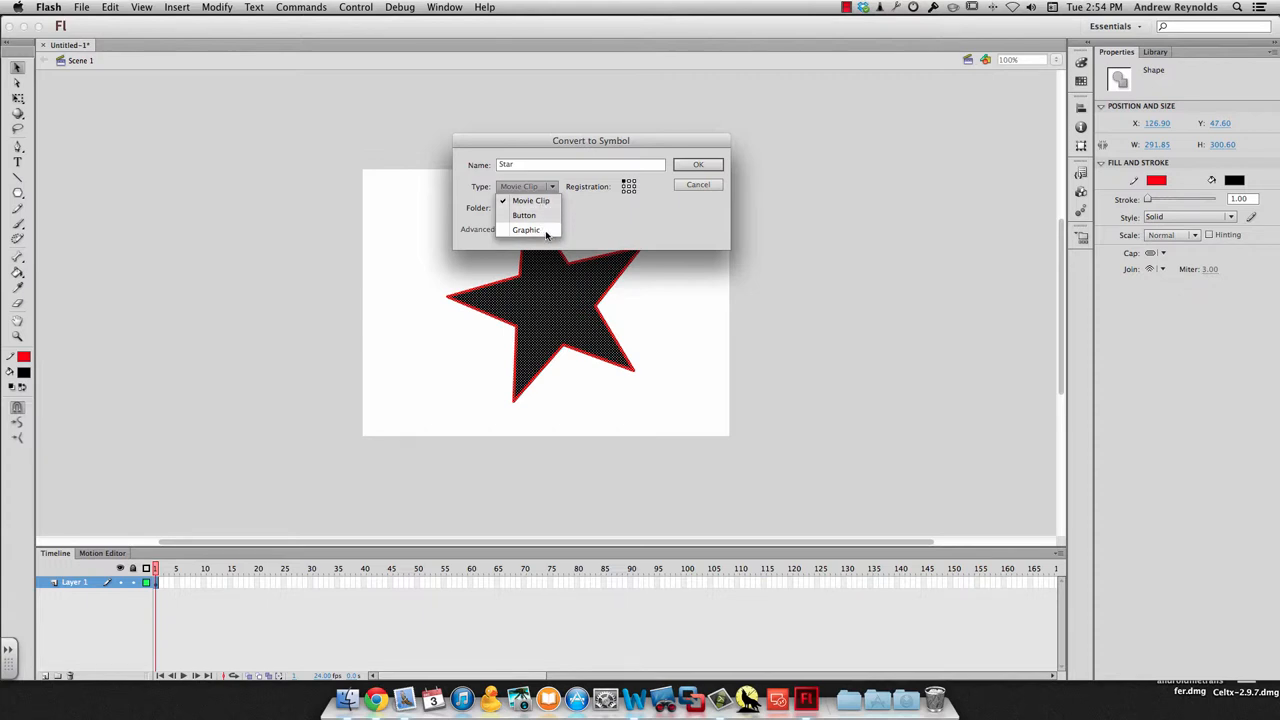
pyautogui.click(526, 228)
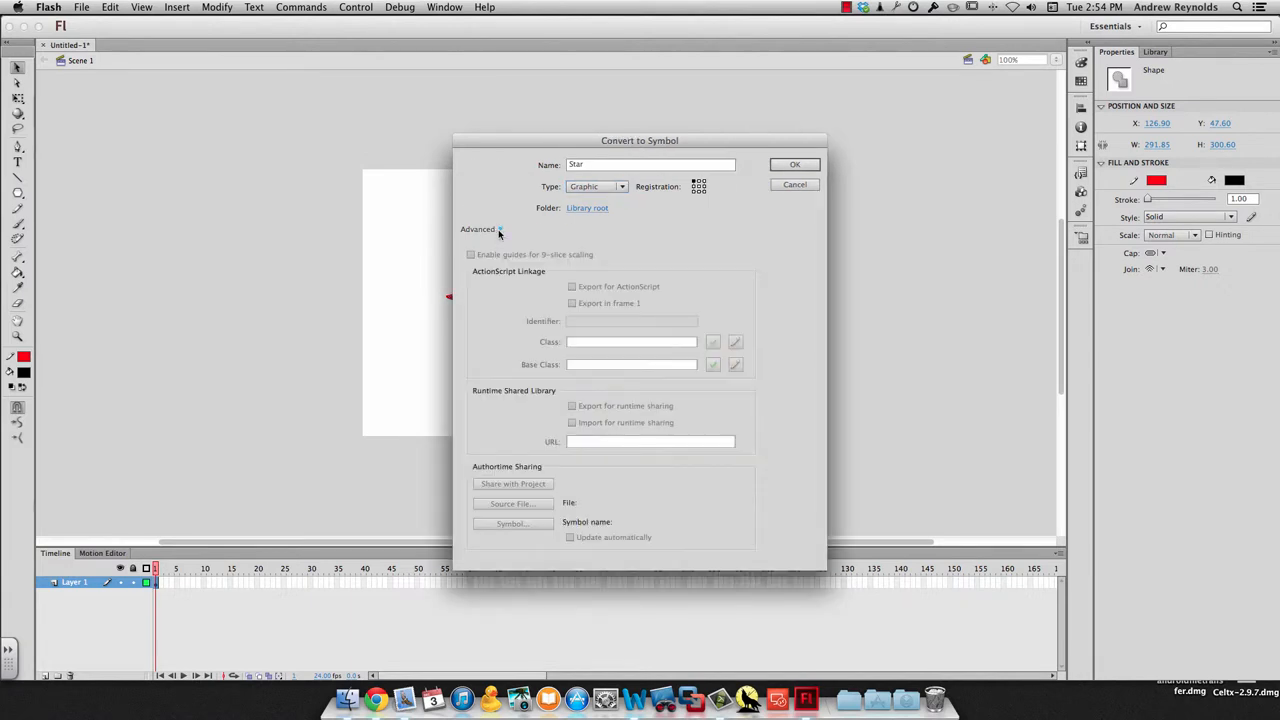
pyautogui.click(794, 164)
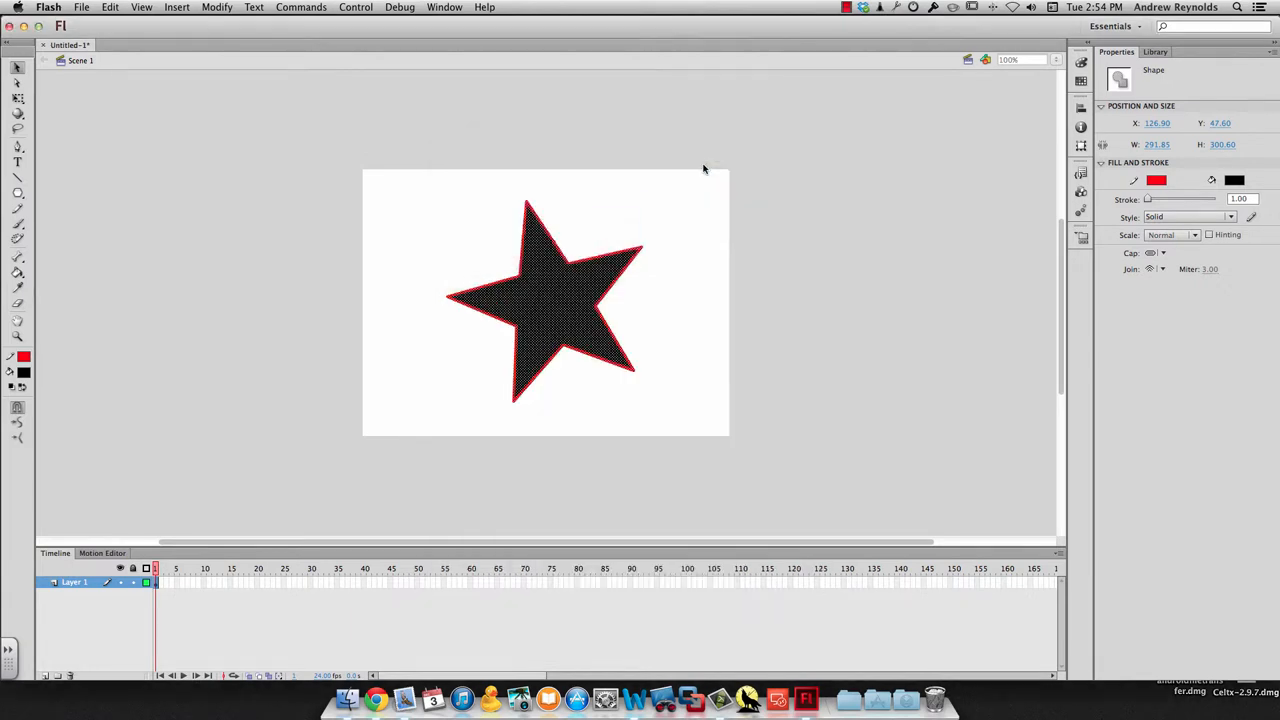
# Drag additional Star instances from the Library so four stars sit on the stage
pyautogui.click(1156, 52)
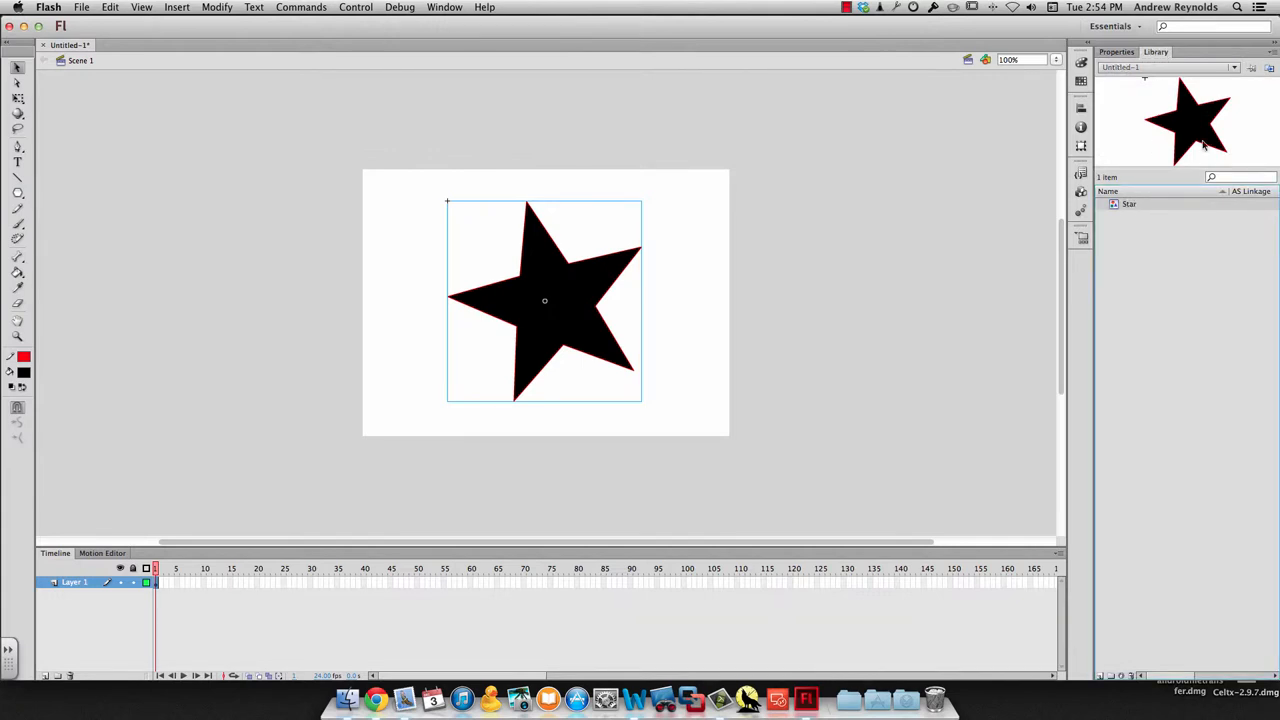
pyautogui.moveTo(712, 328)
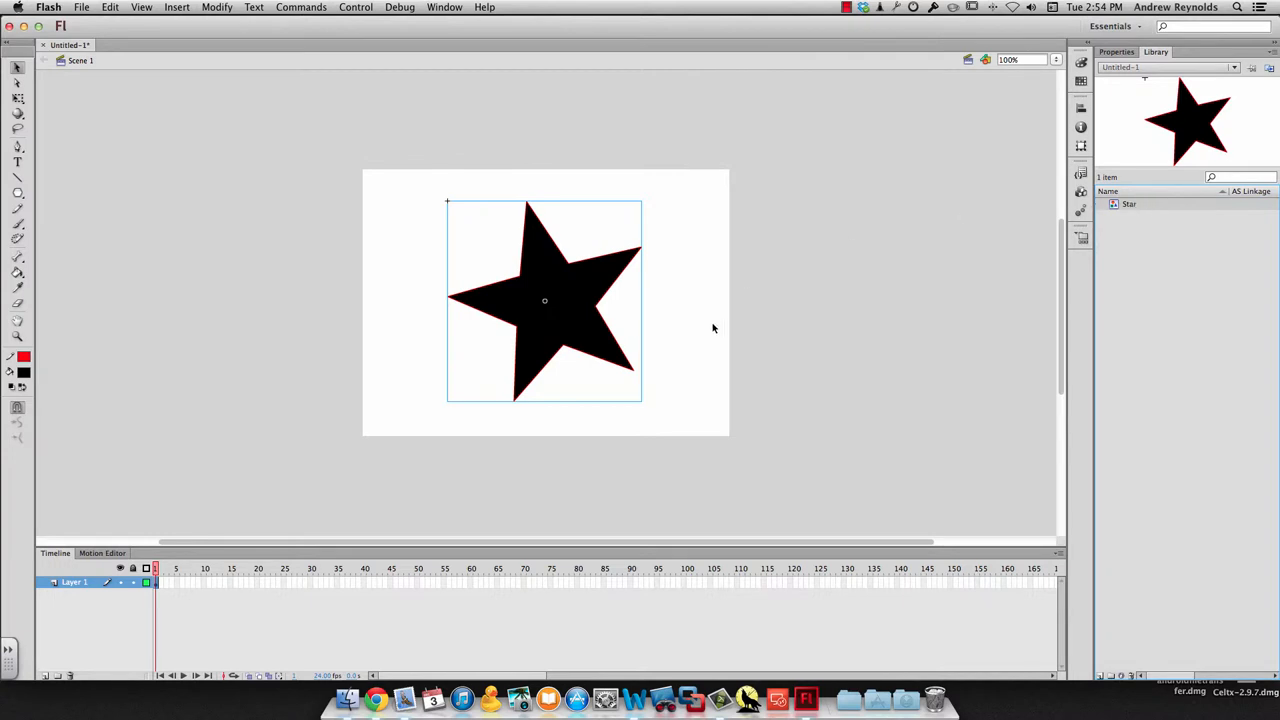
pyautogui.moveTo(544, 300); pyautogui.dragTo(440, 236)
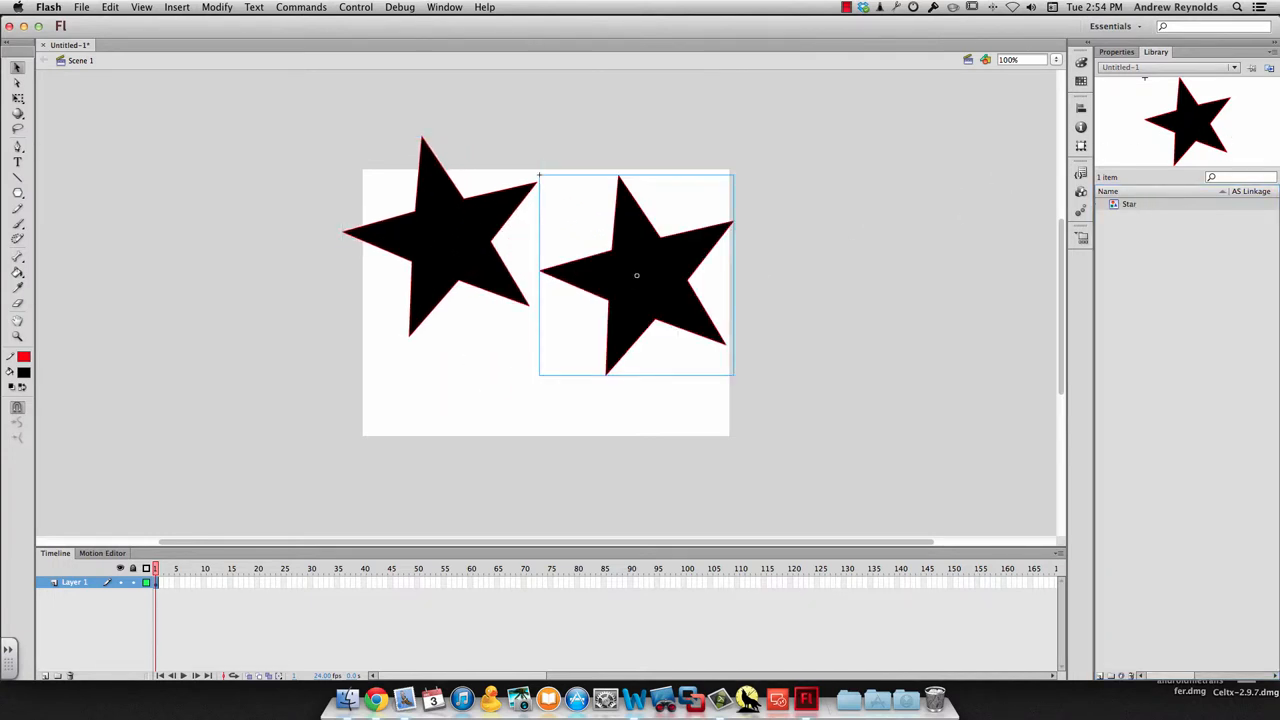
pyautogui.moveTo(636, 276); pyautogui.dragTo(776, 396)
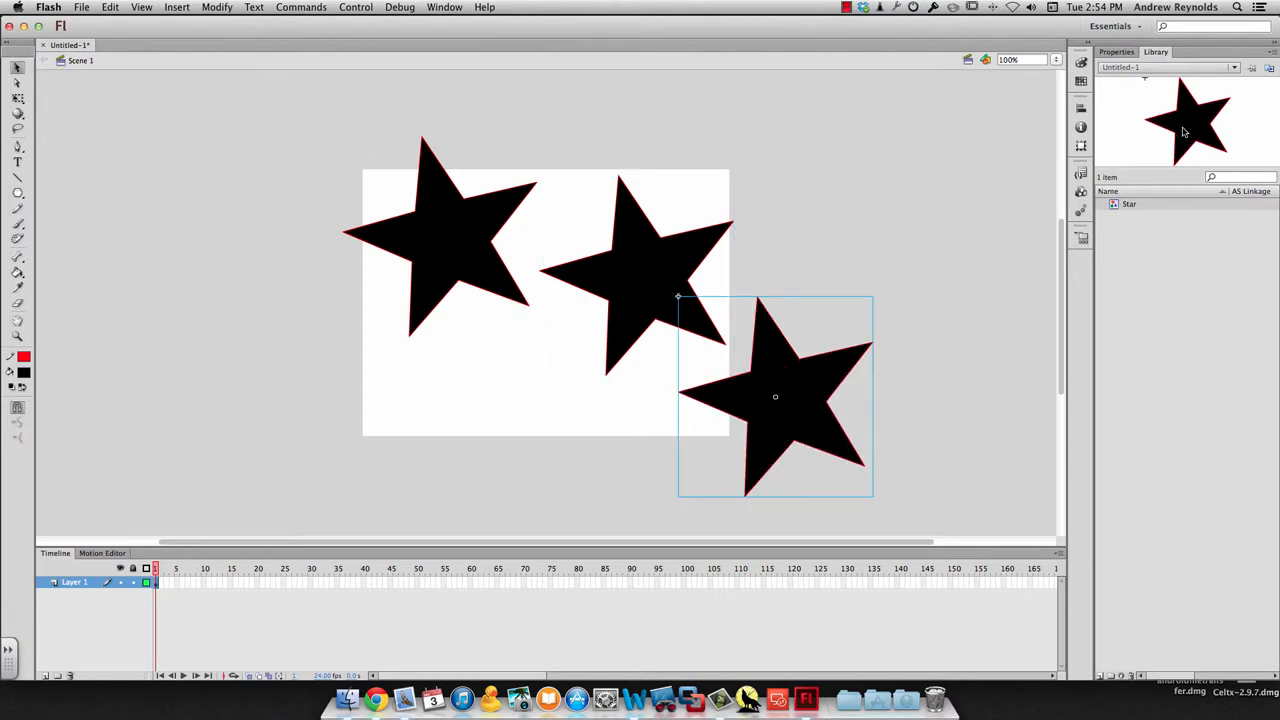
pyautogui.moveTo(776, 396); pyautogui.dragTo(604, 418)
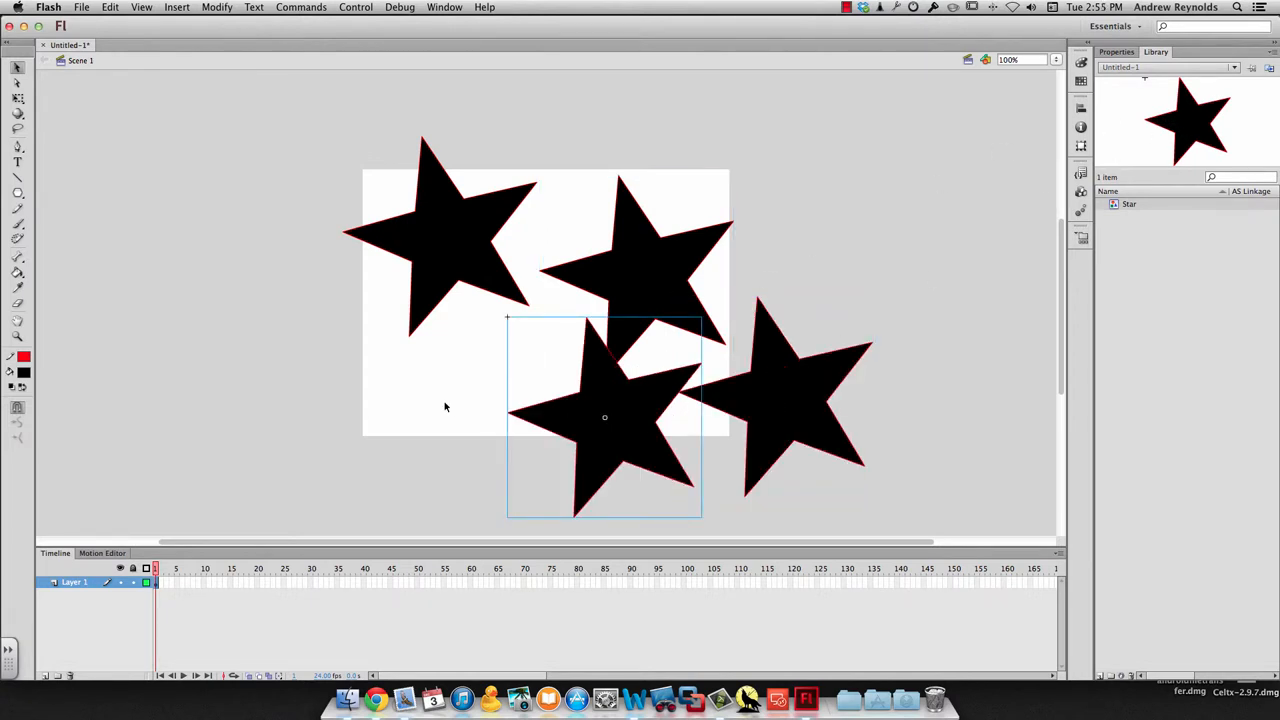
pyautogui.moveTo(484, 404)
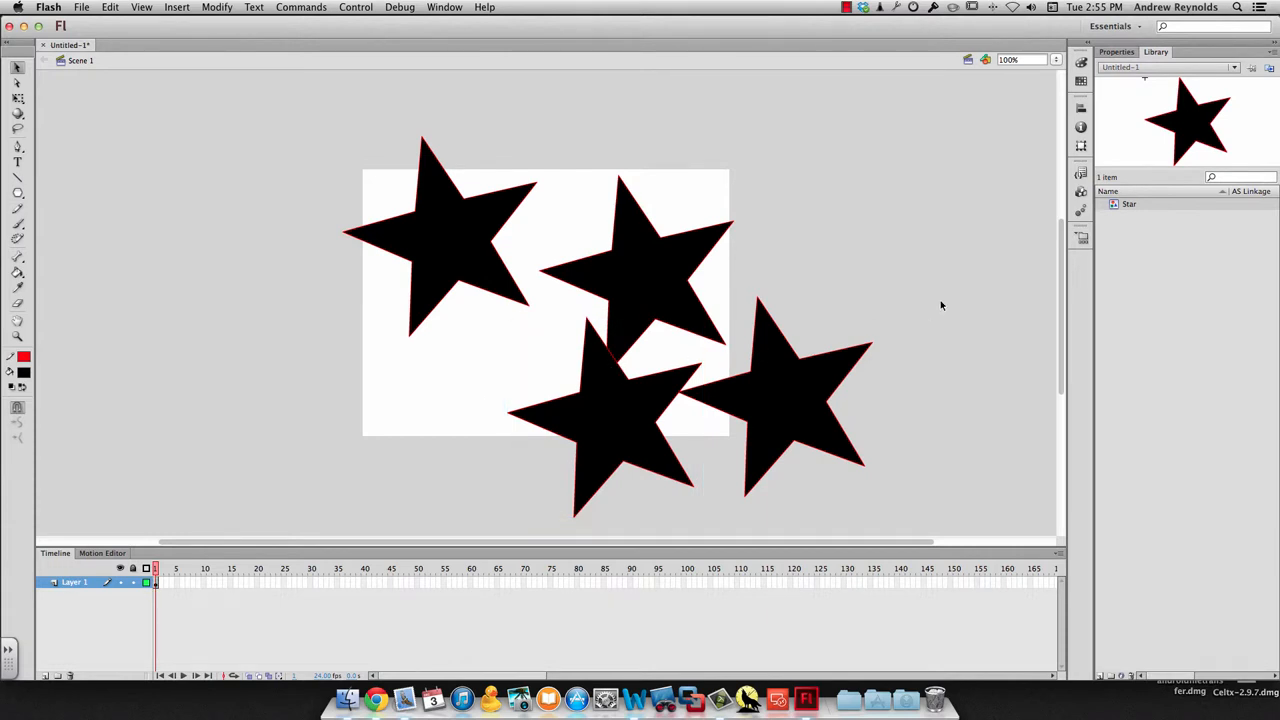
pyautogui.moveTo(1120, 210)
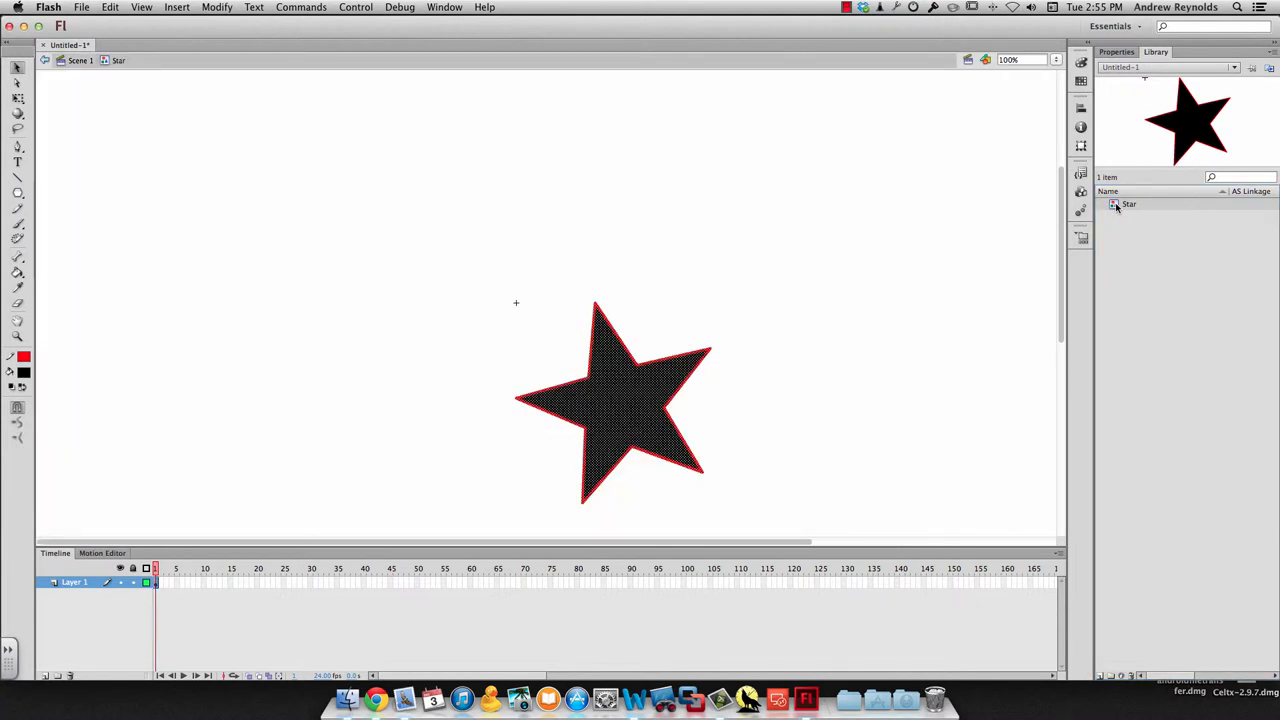
# Edit the Star symbol to a green fill with a thick black stroke, updating all instances
pyautogui.click(494, 260)
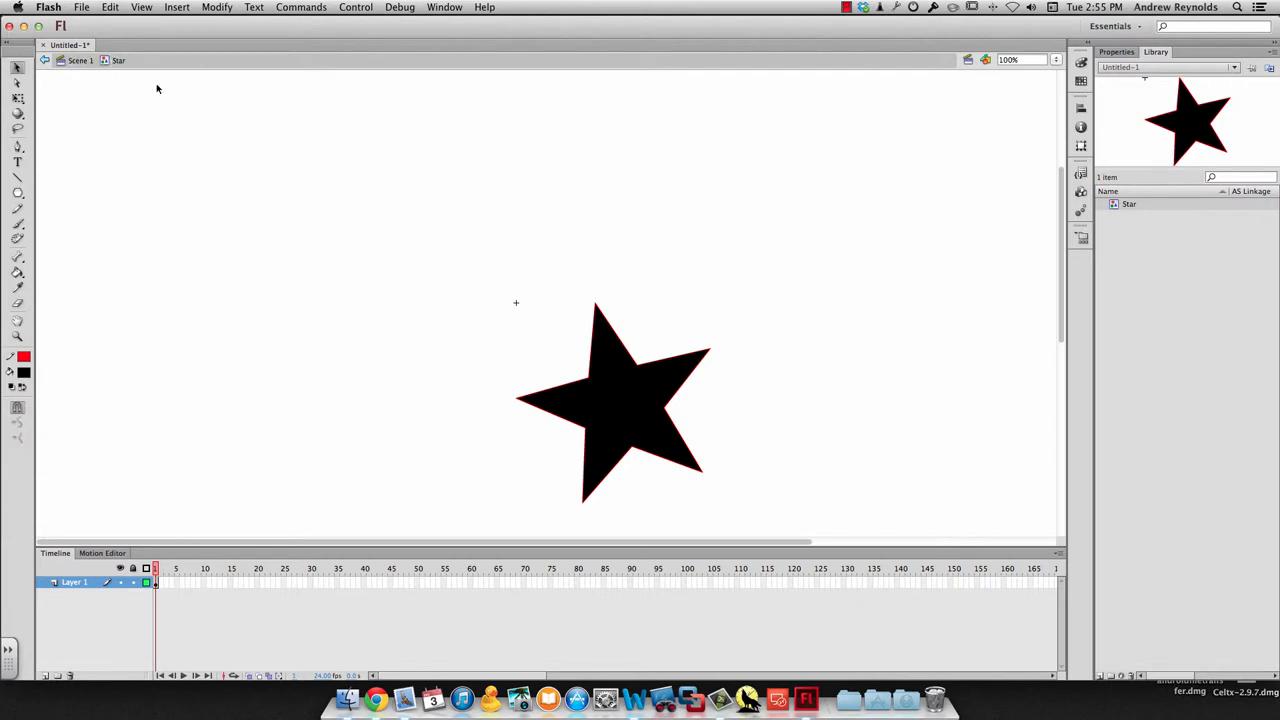
pyautogui.click(616, 400)
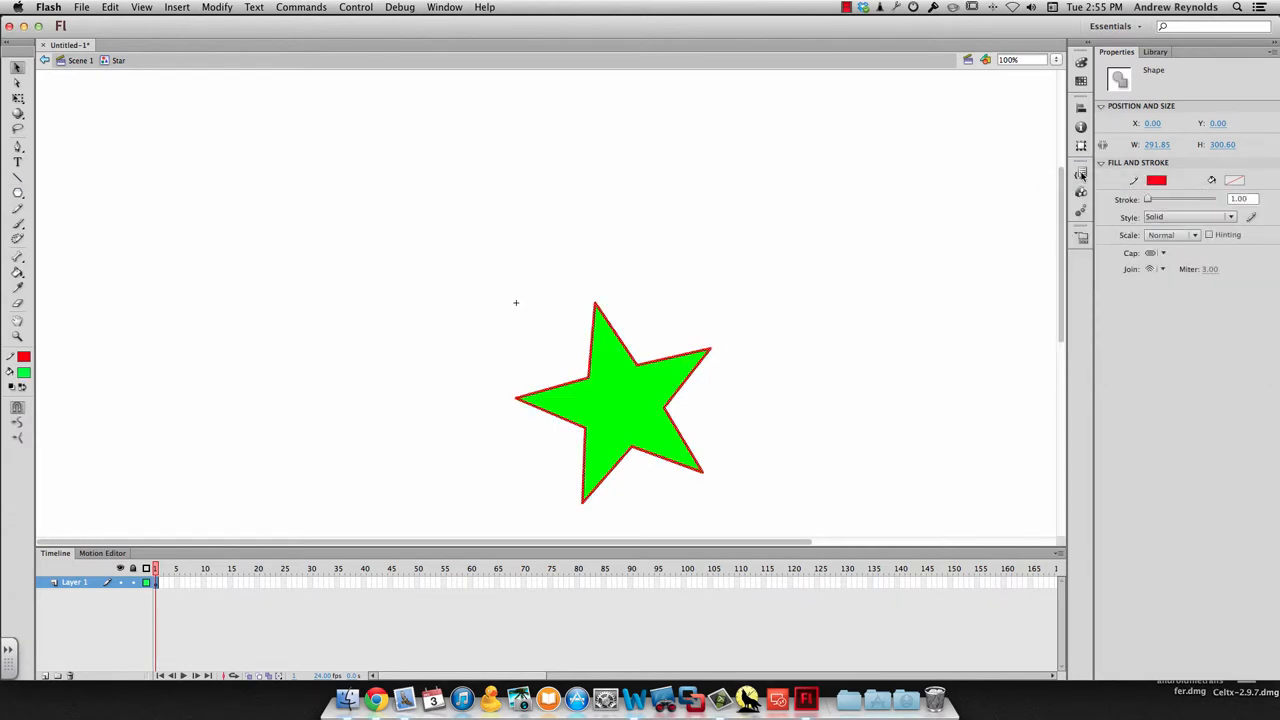
pyautogui.click(1156, 180)
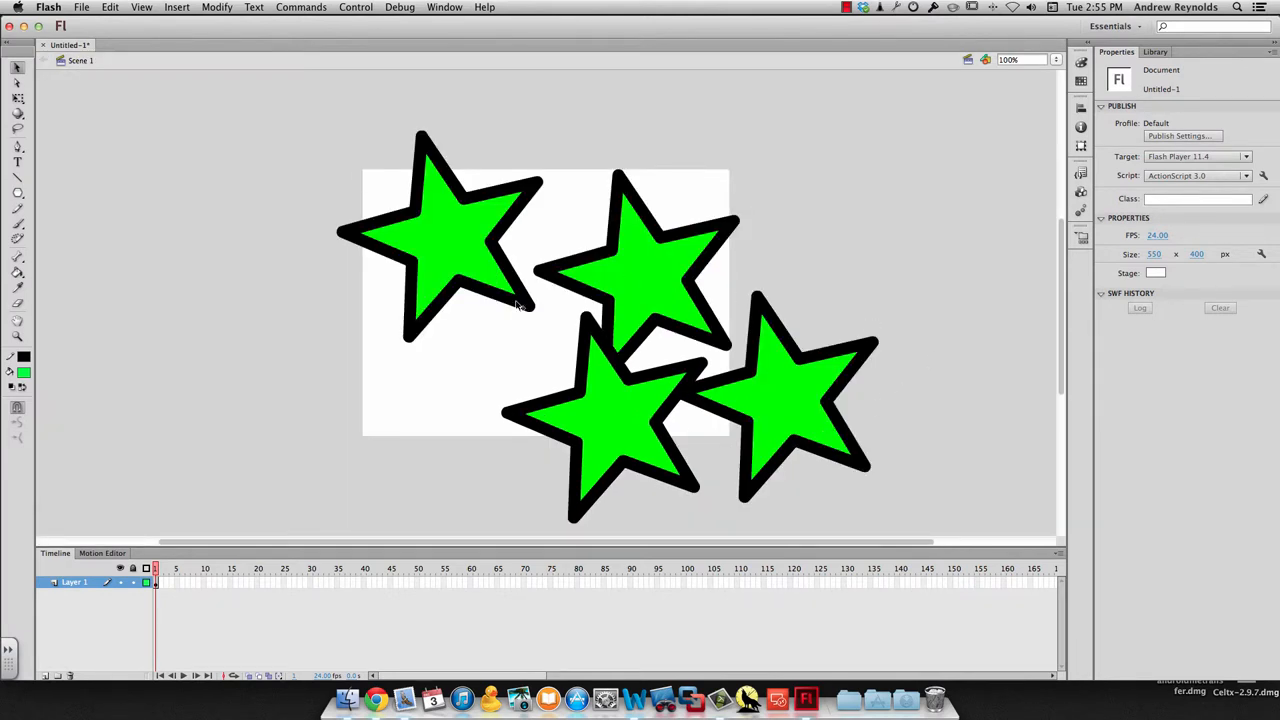
# Drag the top-left star instance further up and left, away from the others
pyautogui.click(636, 276)
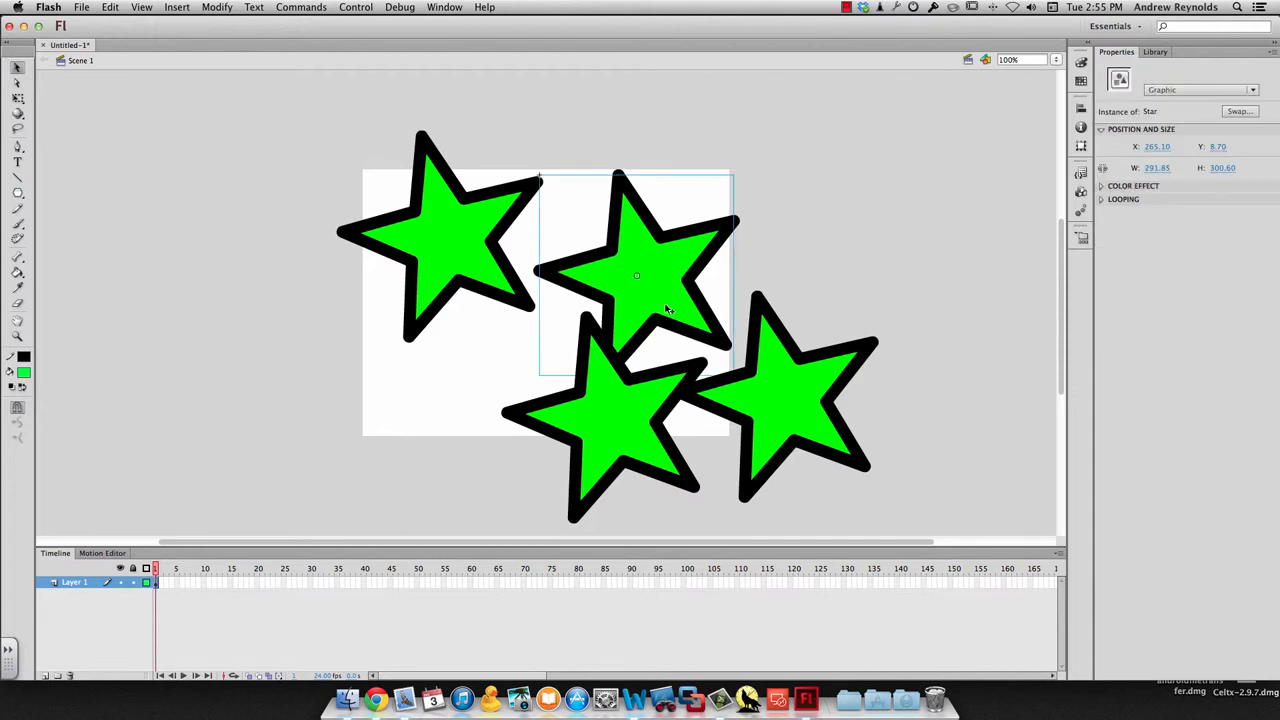
pyautogui.moveTo(636, 276); pyautogui.dragTo(408, 236)
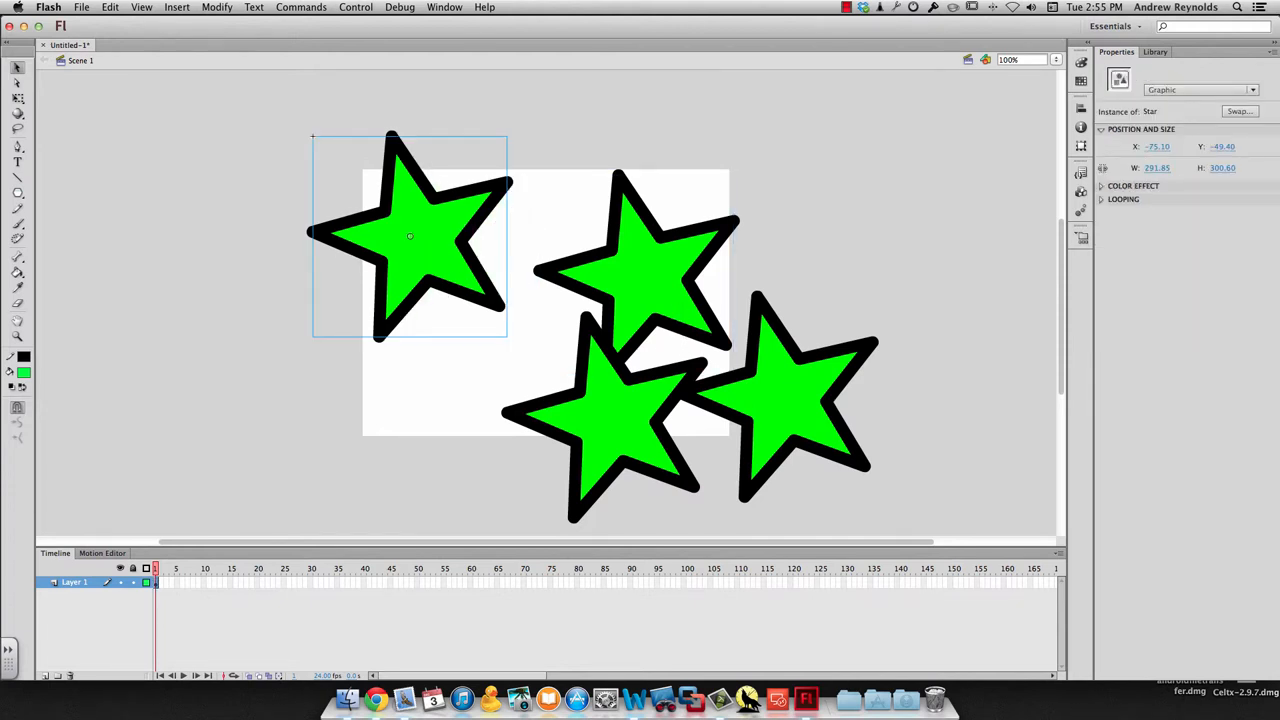
pyautogui.click(1156, 52)
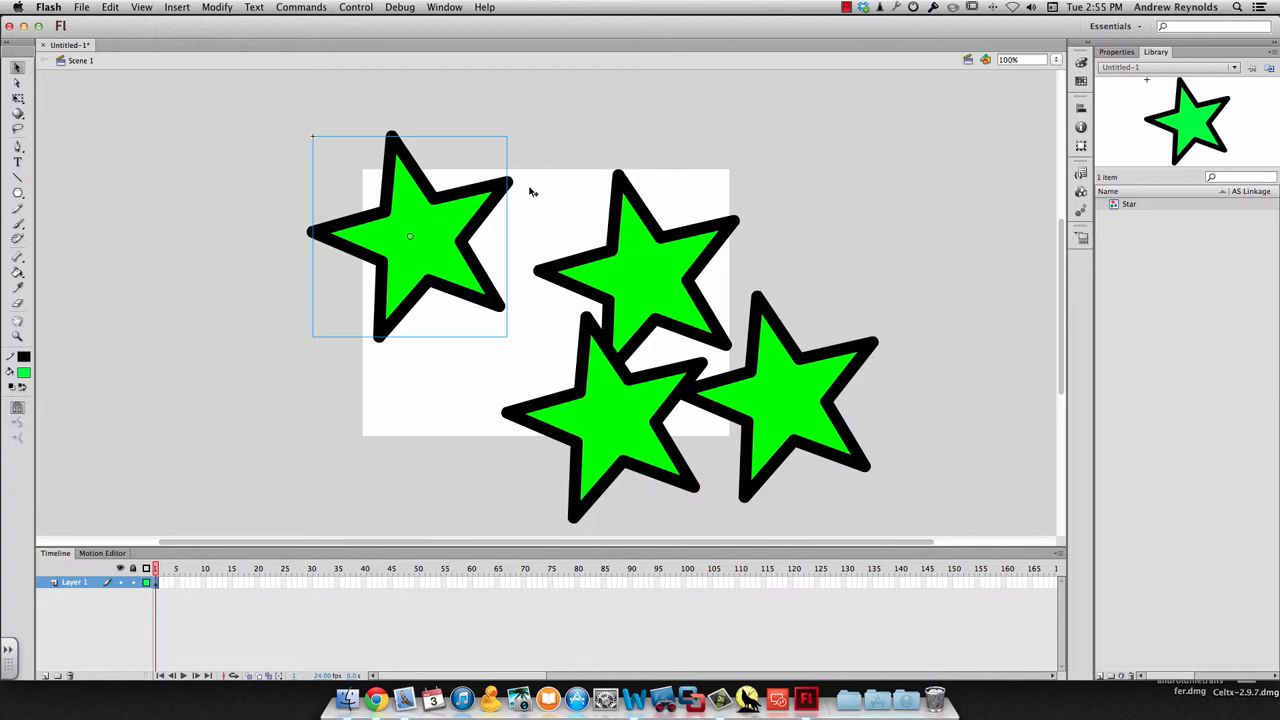
pyautogui.moveTo(456, 224)
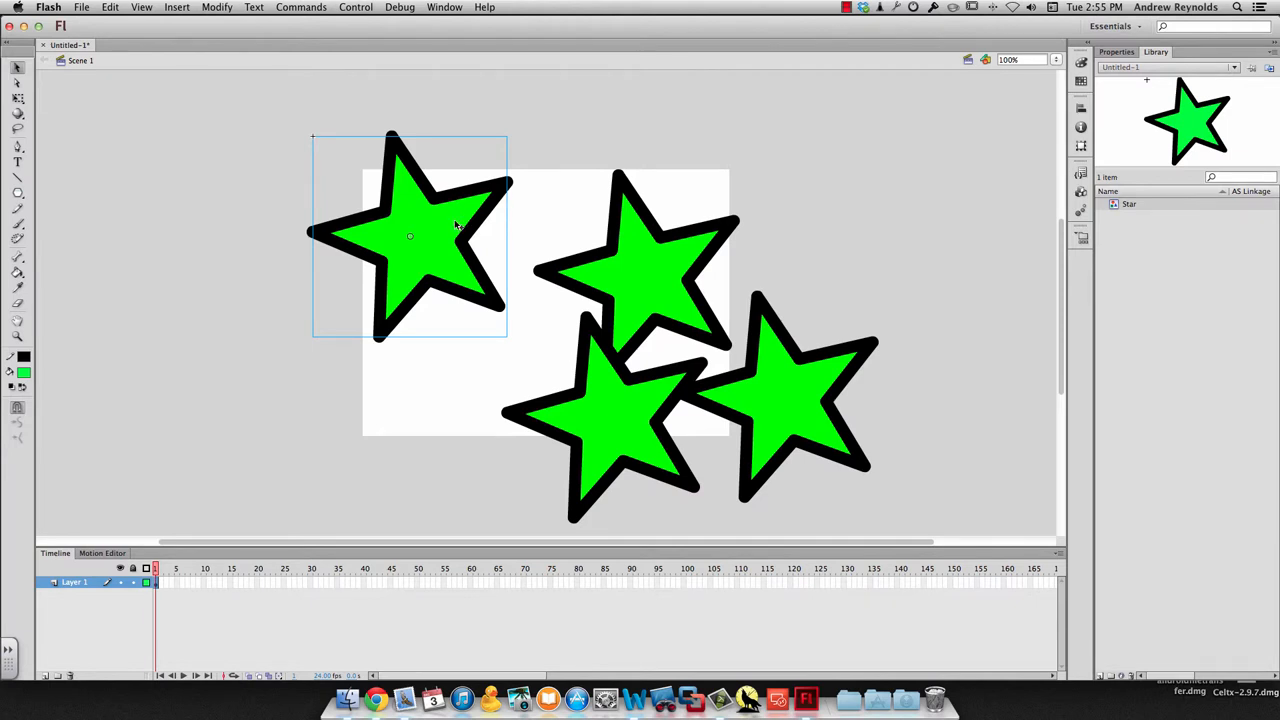
pyautogui.moveTo(410, 236); pyautogui.dragTo(368, 230)
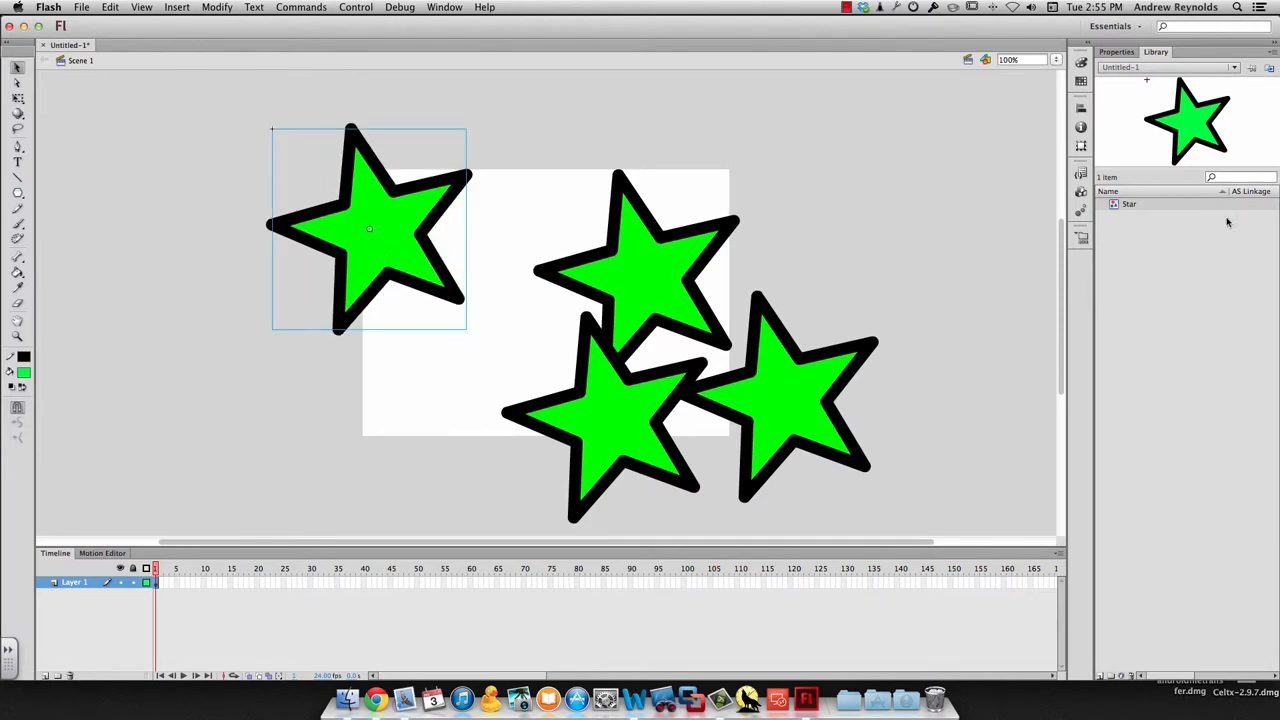
pyautogui.moveTo(408, 262)
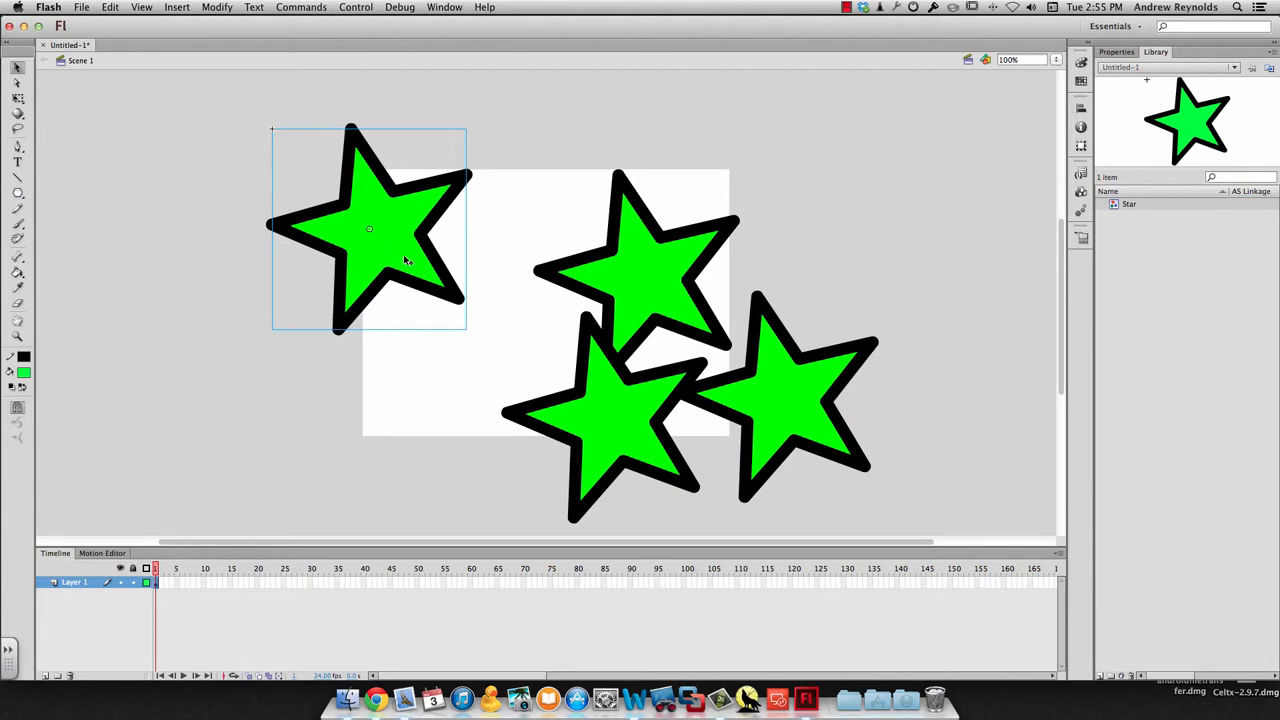
pyautogui.moveTo(580, 204)
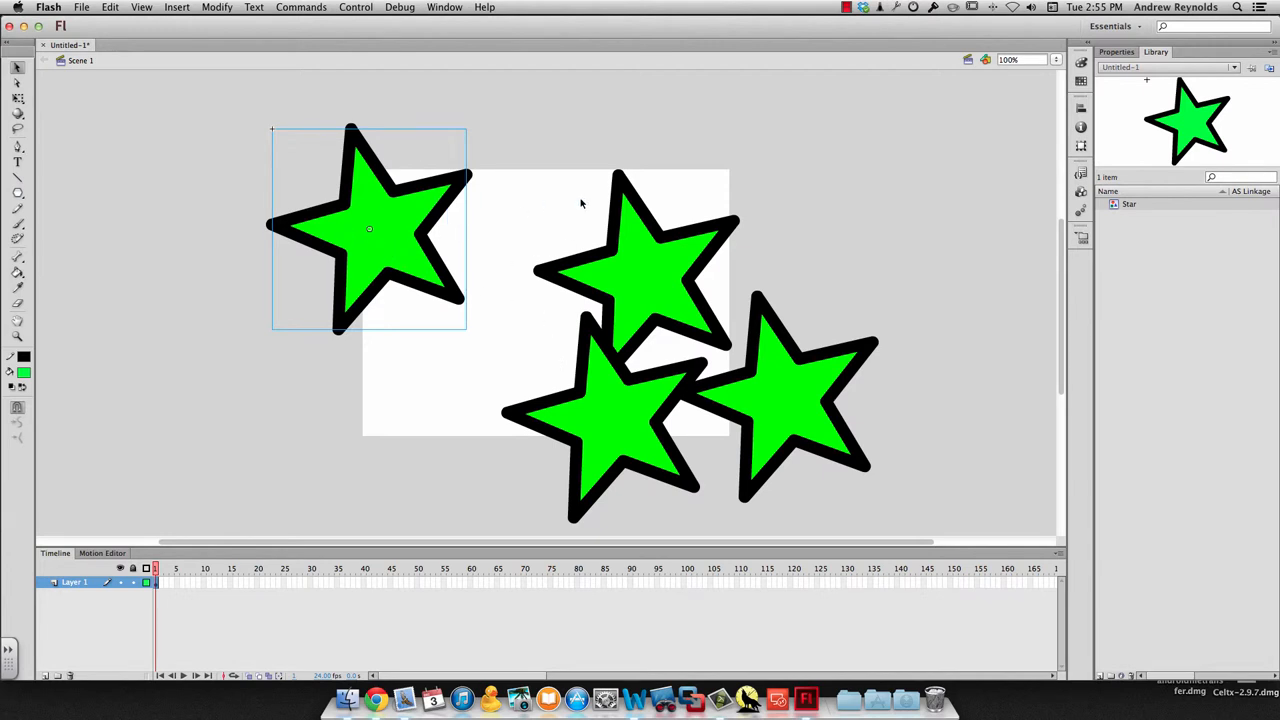
pyautogui.moveTo(504, 204)
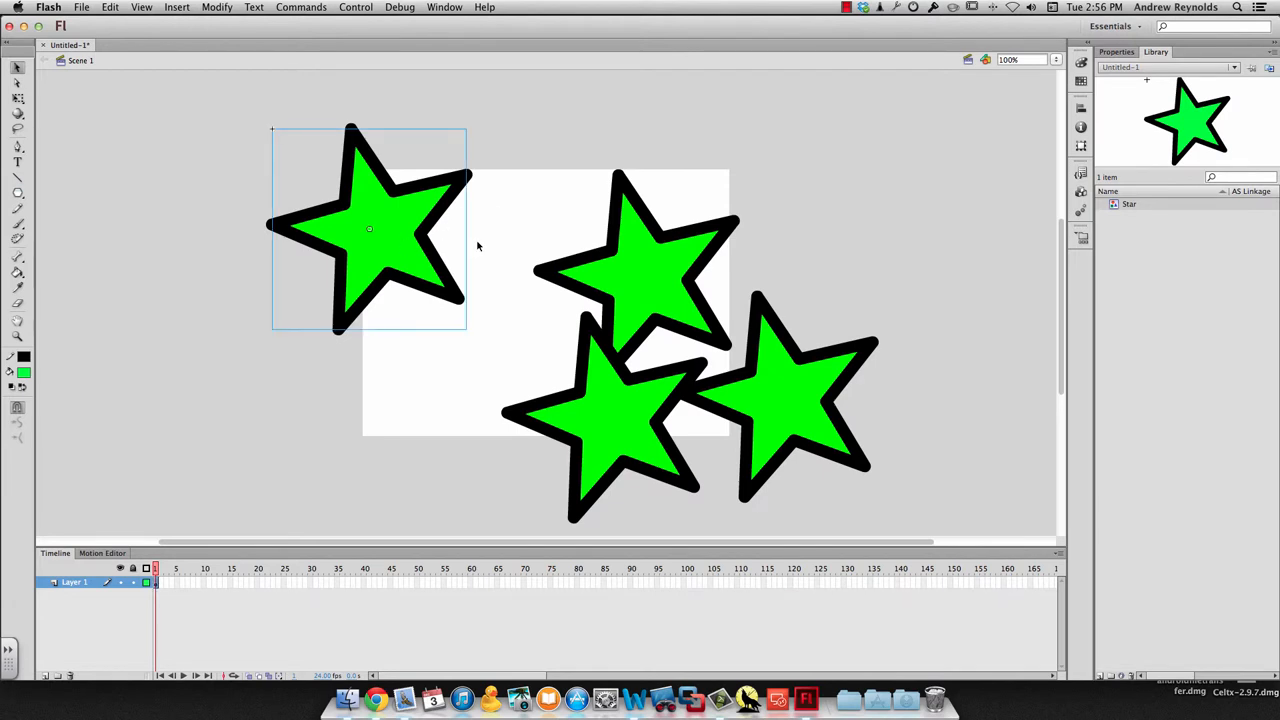
pyautogui.moveTo(460, 246)
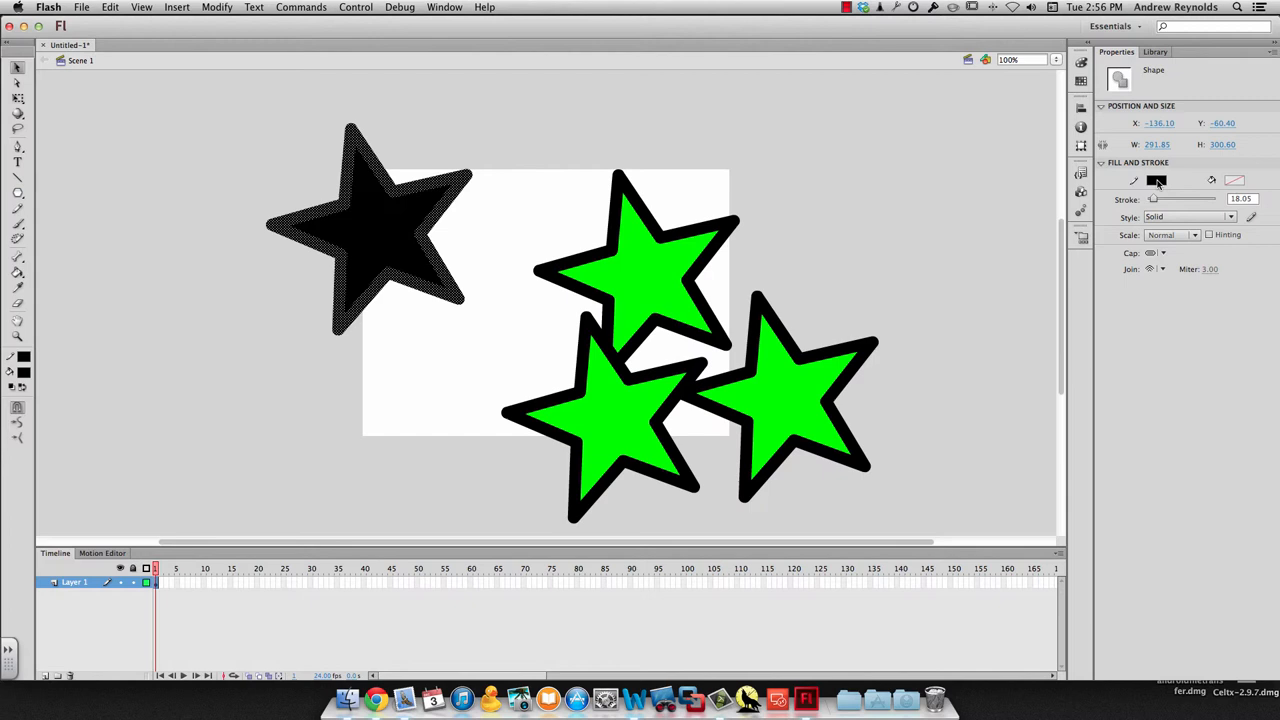
# Give the broken-apart top-left star a green stroke over its black fill
pyautogui.click(1156, 180)
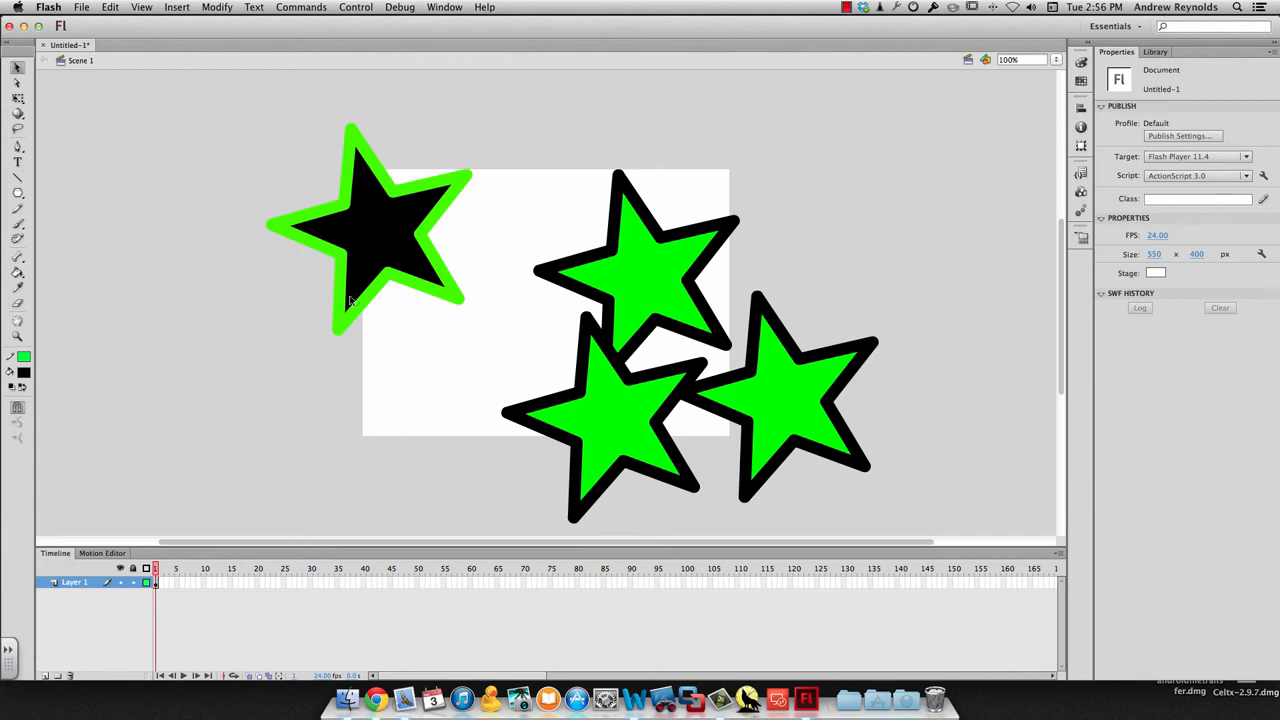
pyautogui.moveTo(504, 334)
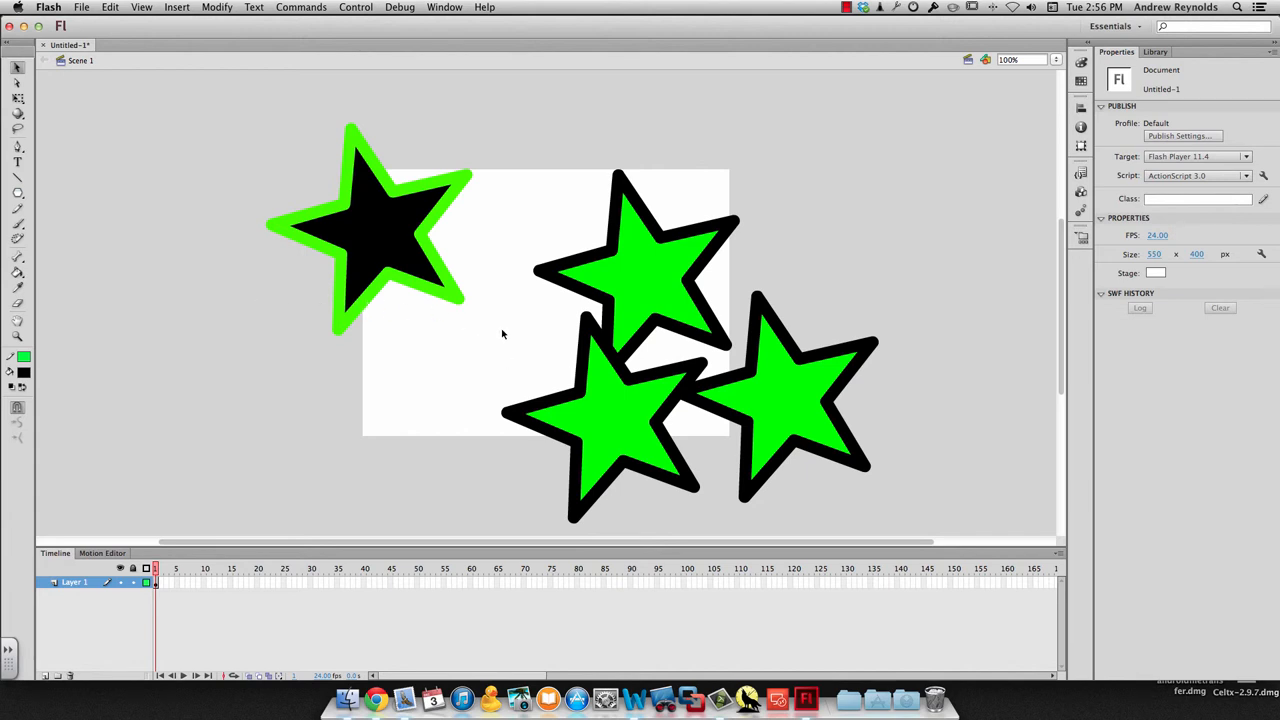
pyautogui.moveTo(242, 114)
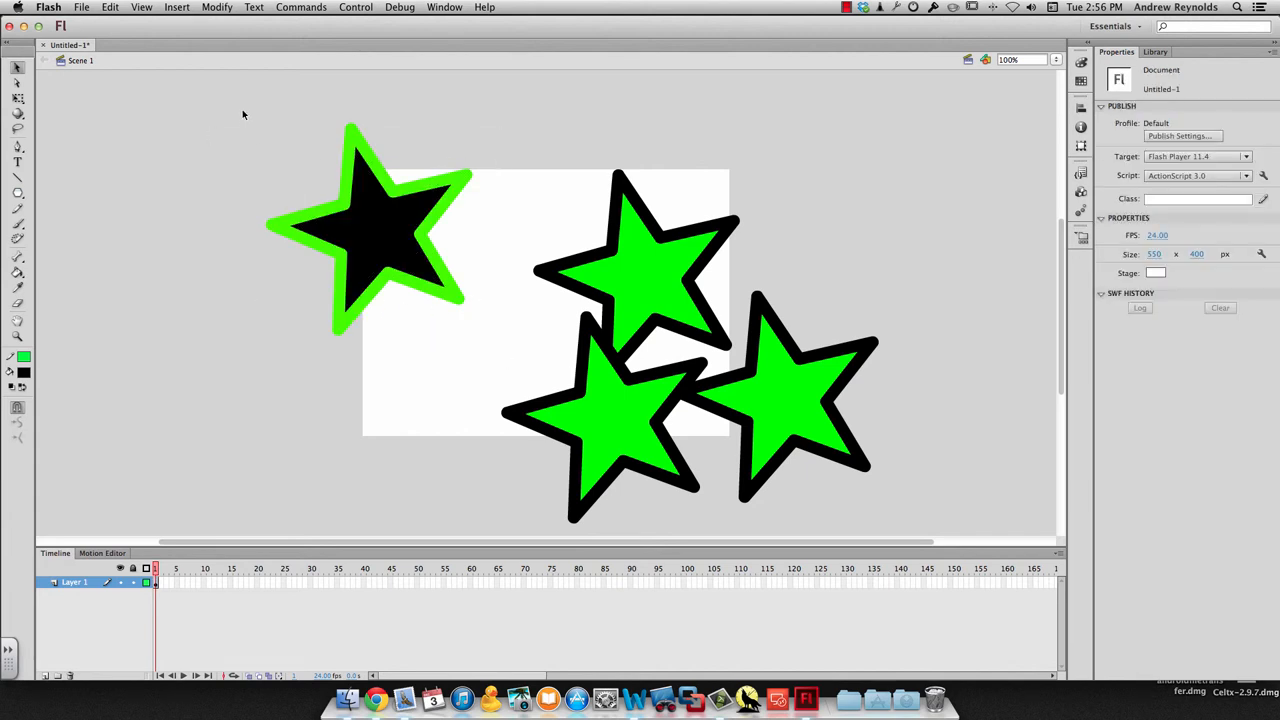
# Drag the upper-middle green star up and left beside the black star
pyautogui.click(370, 230)
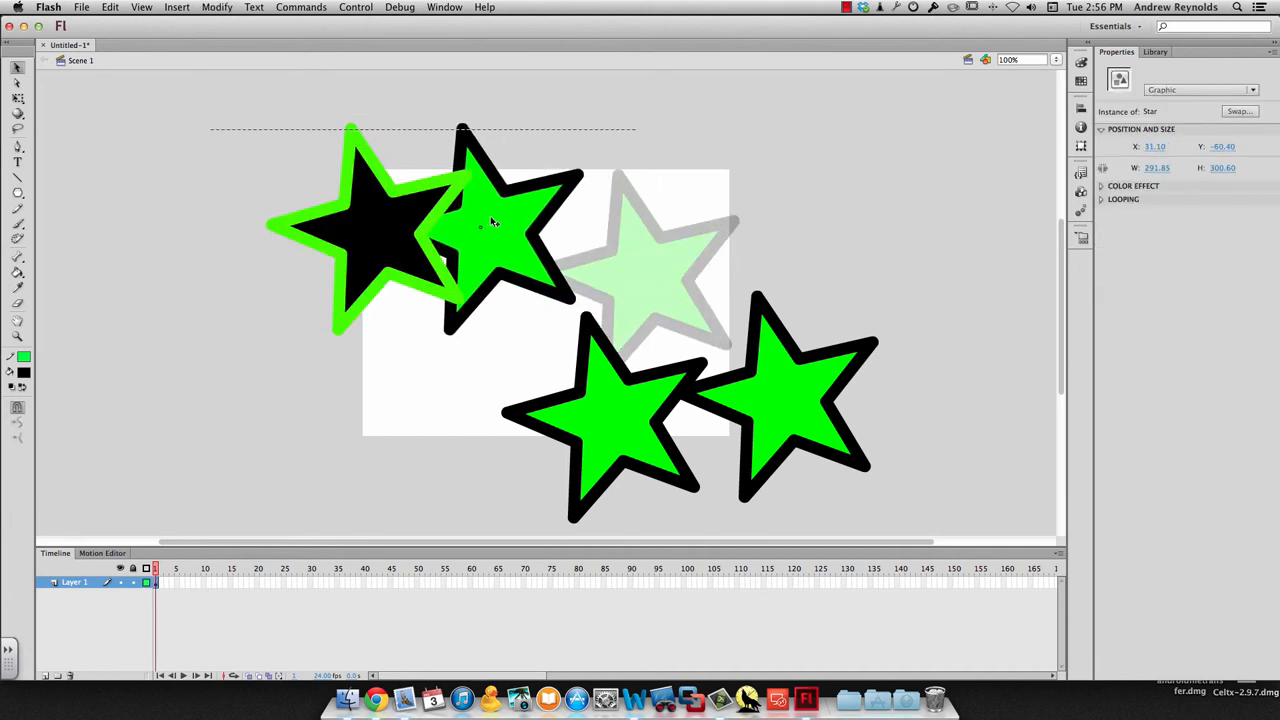
pyautogui.moveTo(490, 224); pyautogui.dragTo(568, 248)
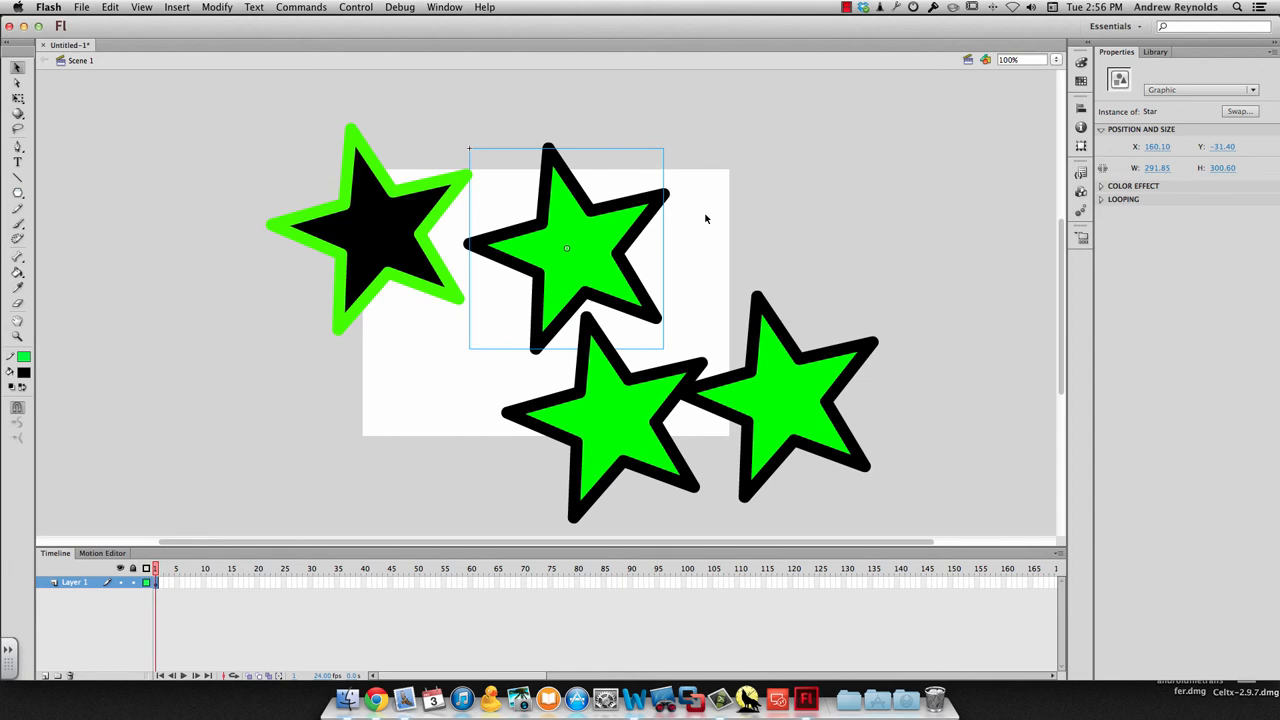